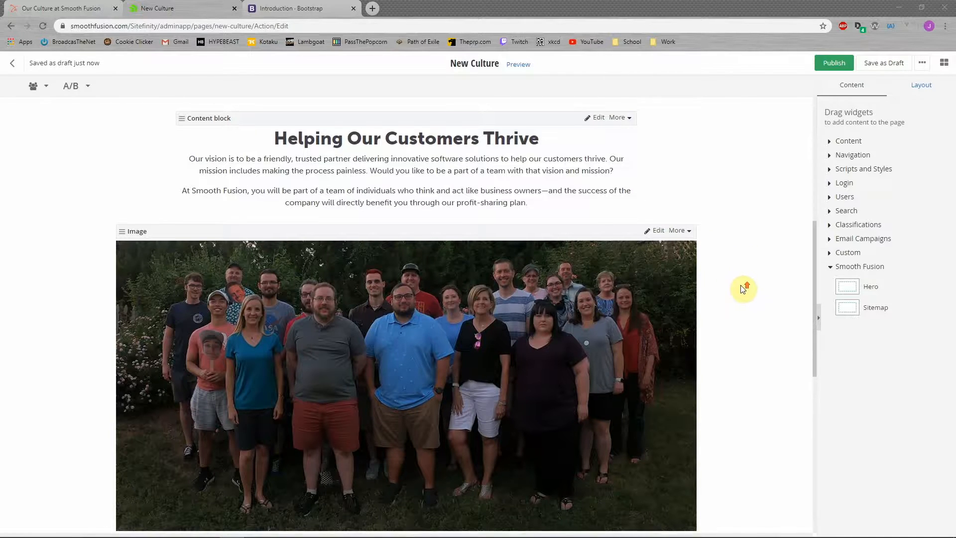
# Switch to the live 'Our Culture at Smooth Fusion' page for comparison
pyautogui.click(60, 8)
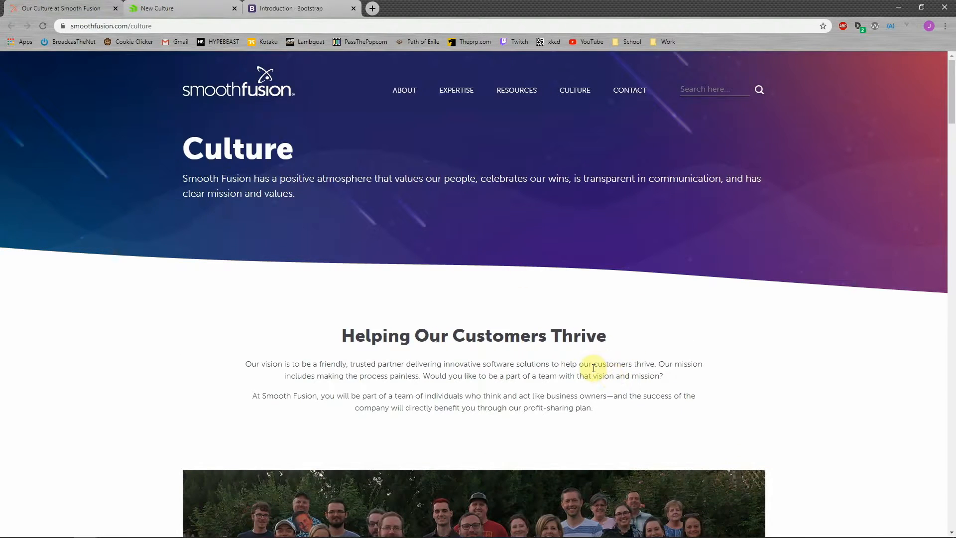
pyautogui.scroll(-3)
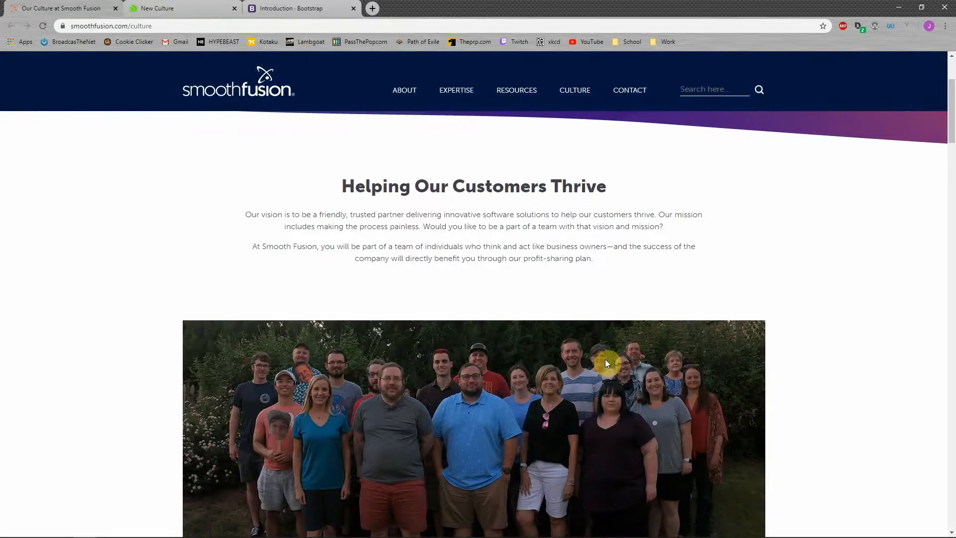
pyautogui.scroll(-3)
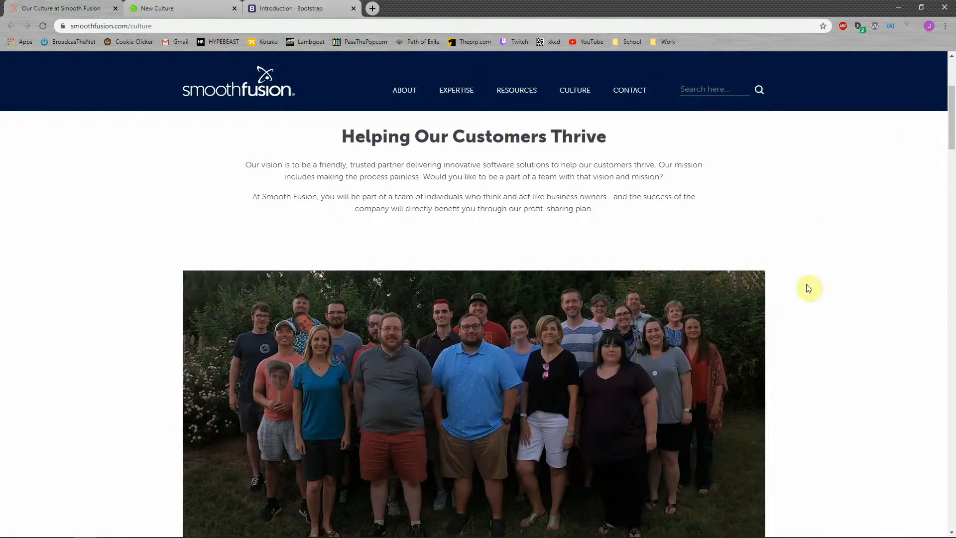
pyautogui.moveTo(831, 269)
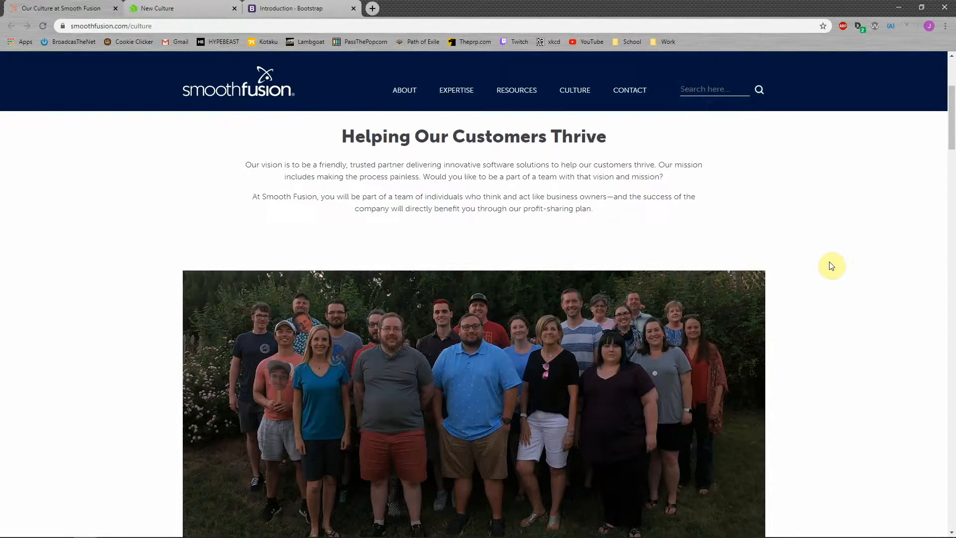
pyautogui.moveTo(831, 263)
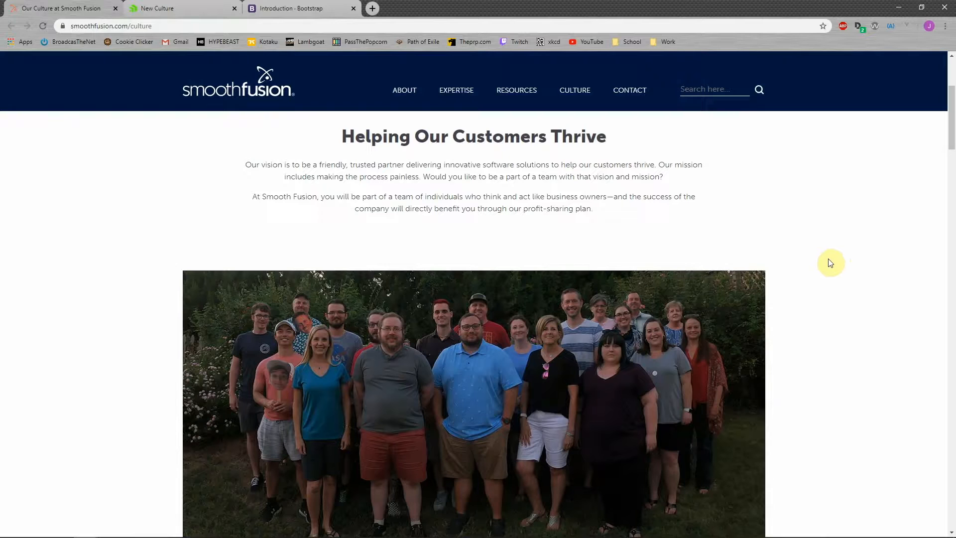
pyautogui.scroll(-3)
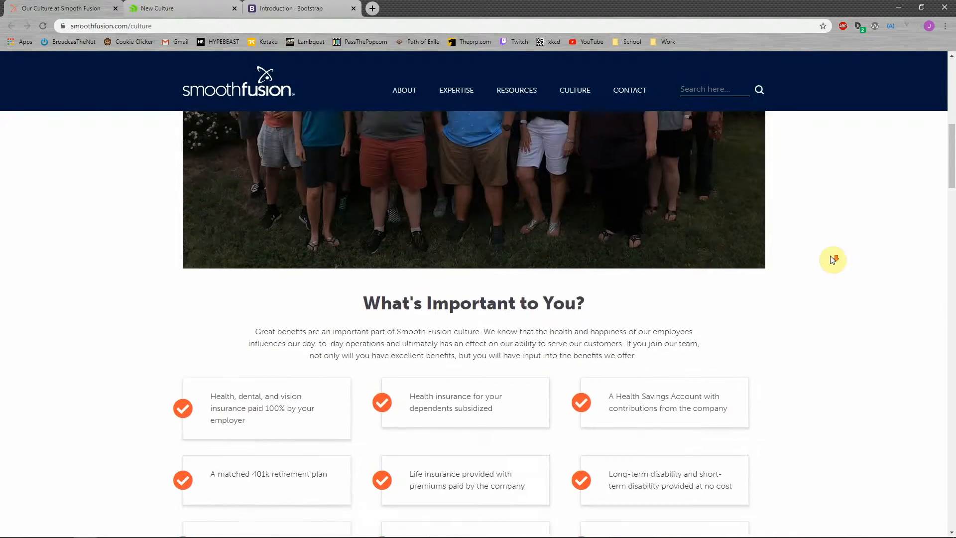
pyautogui.scroll(3)
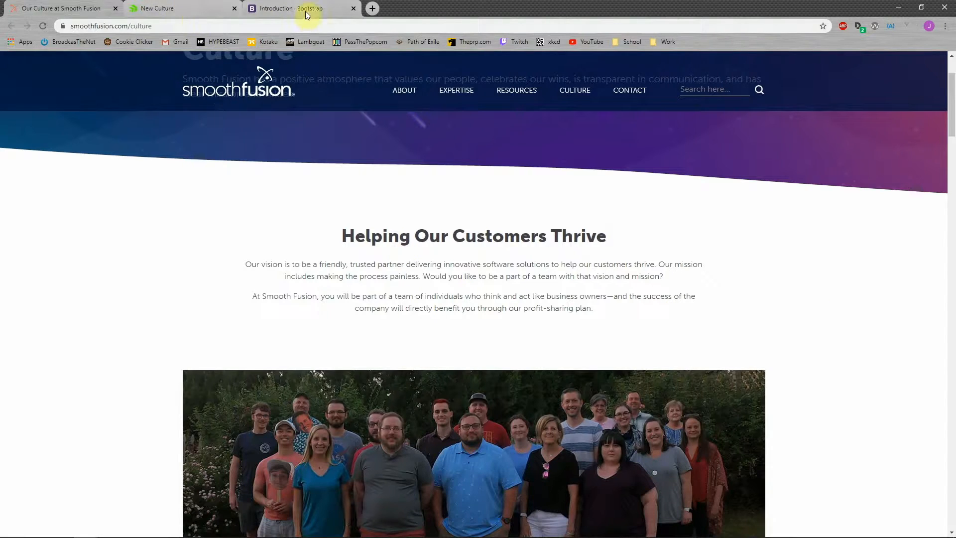
# Bring up the Bootstrap 4 Introduction page and scroll through its Quick start snippets
pyautogui.click(299, 8)
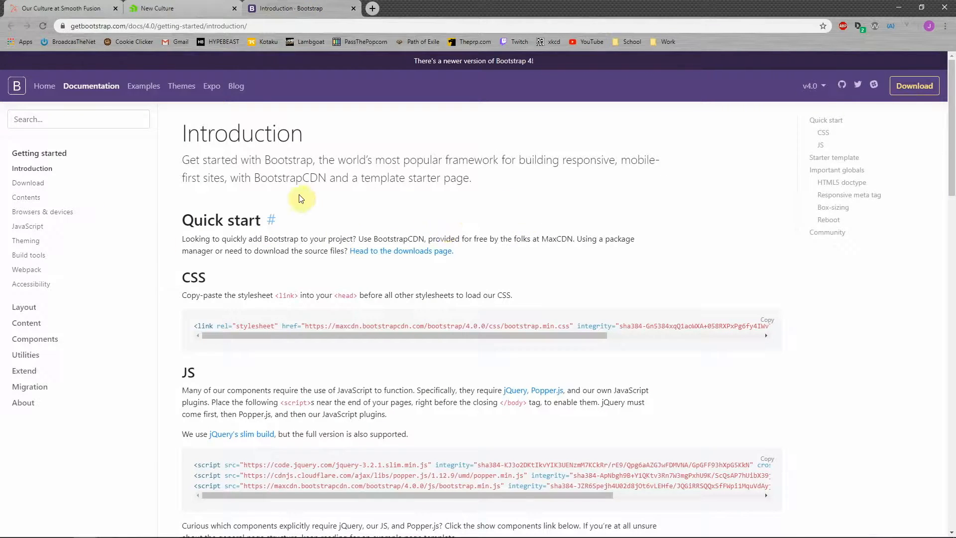
pyautogui.moveTo(266, 117)
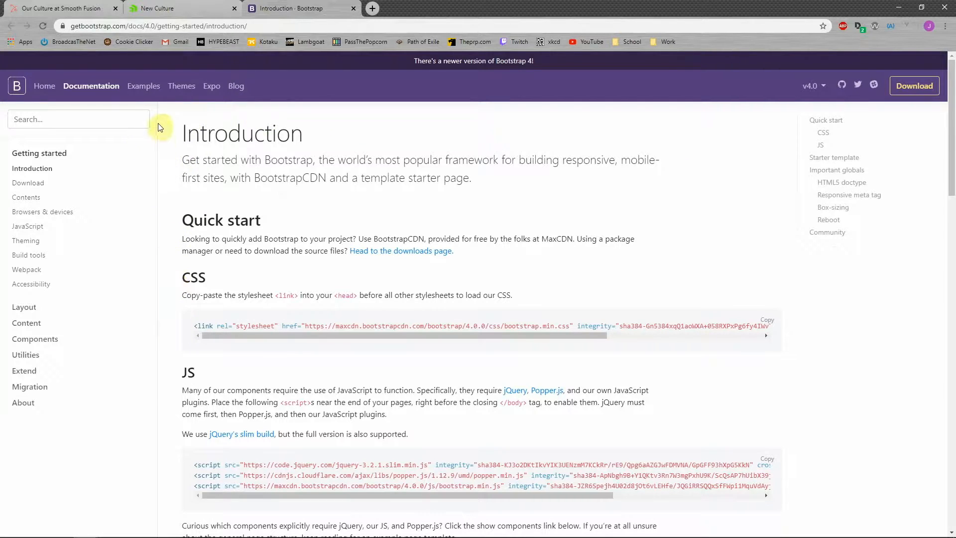
pyautogui.moveTo(92, 85)
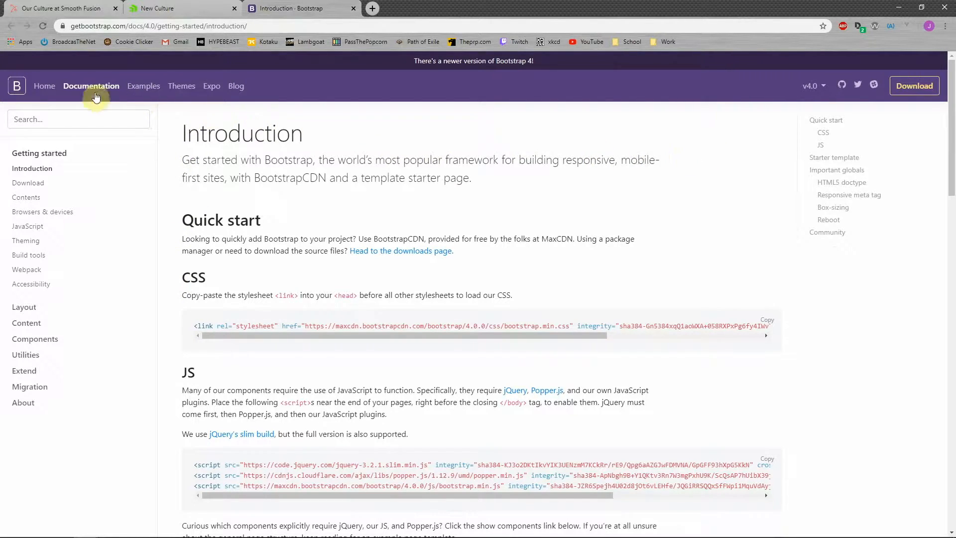
pyautogui.scroll(-3)
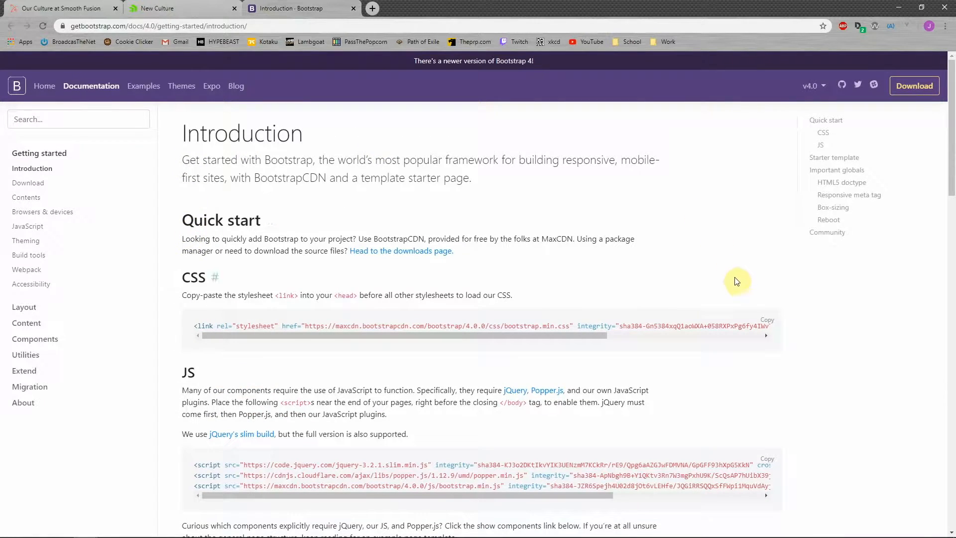
pyautogui.moveTo(427, 202)
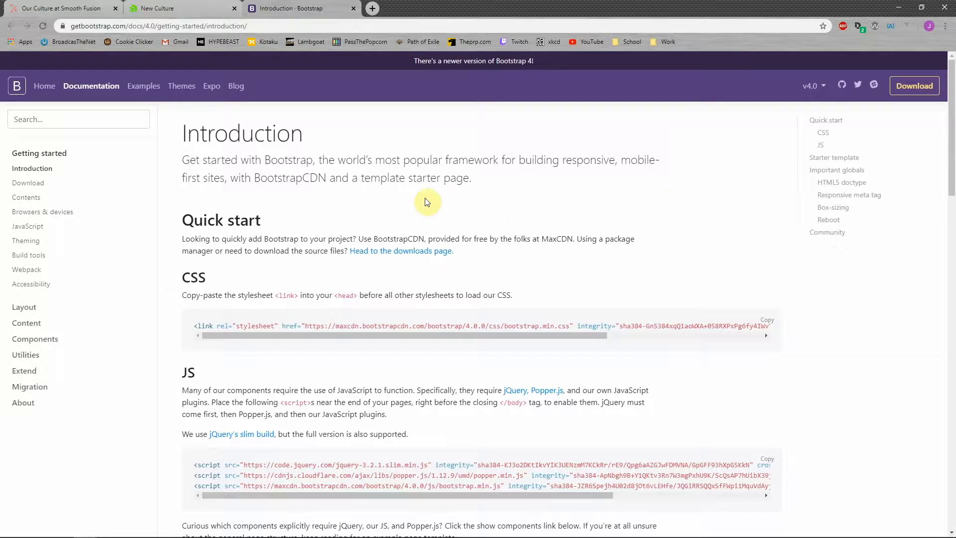
pyautogui.moveTo(514, 169)
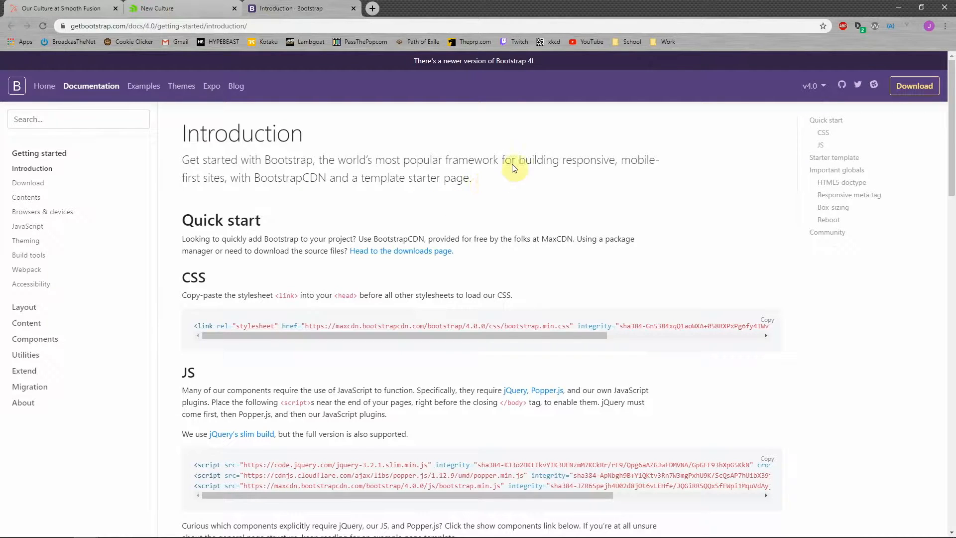
pyautogui.moveTo(155, 219)
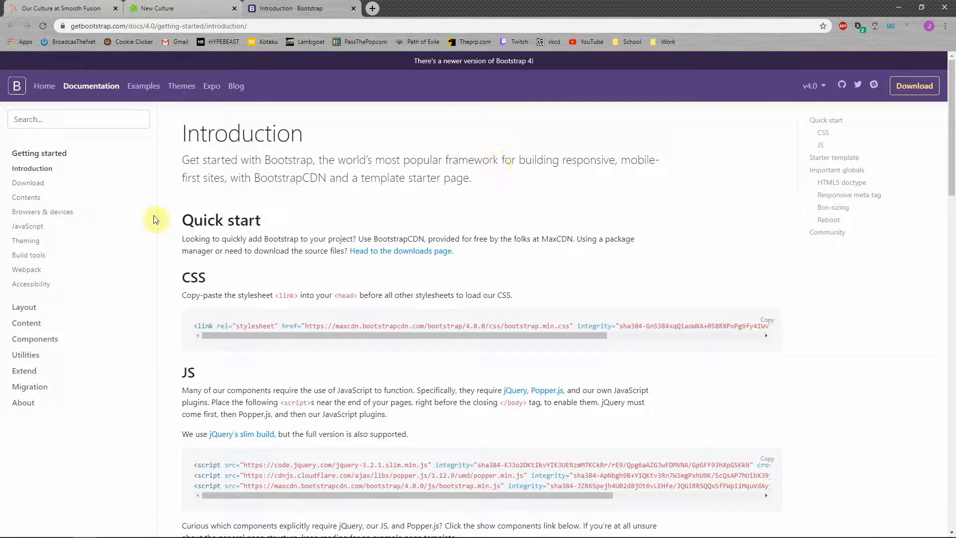
pyautogui.moveTo(34, 339)
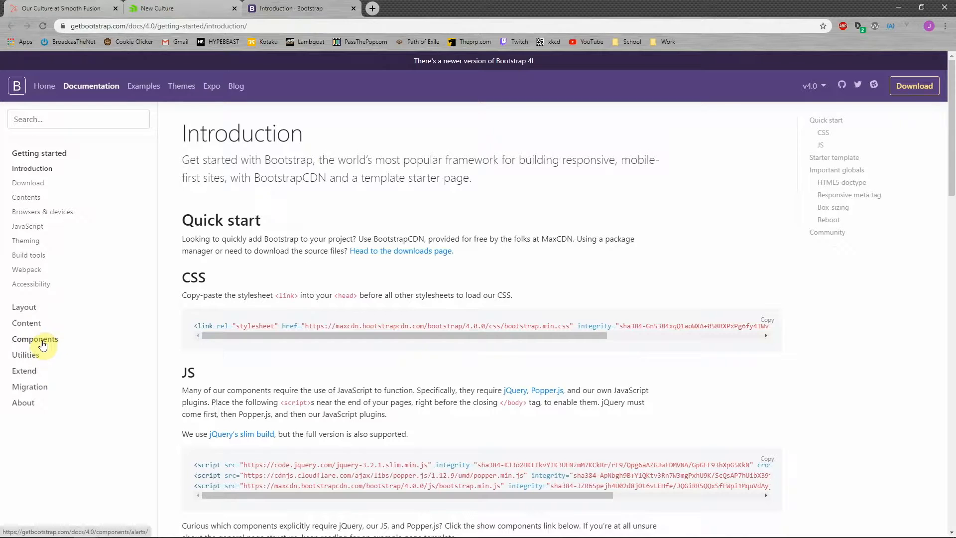
# Open the Utilities section, landing on the Borders page
pyautogui.click(35, 339)
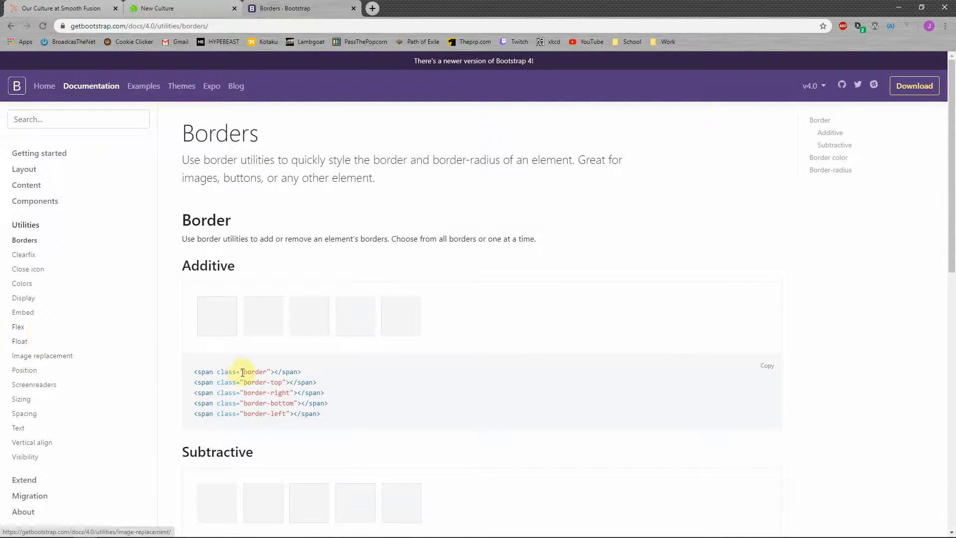
pyautogui.moveTo(467, 334)
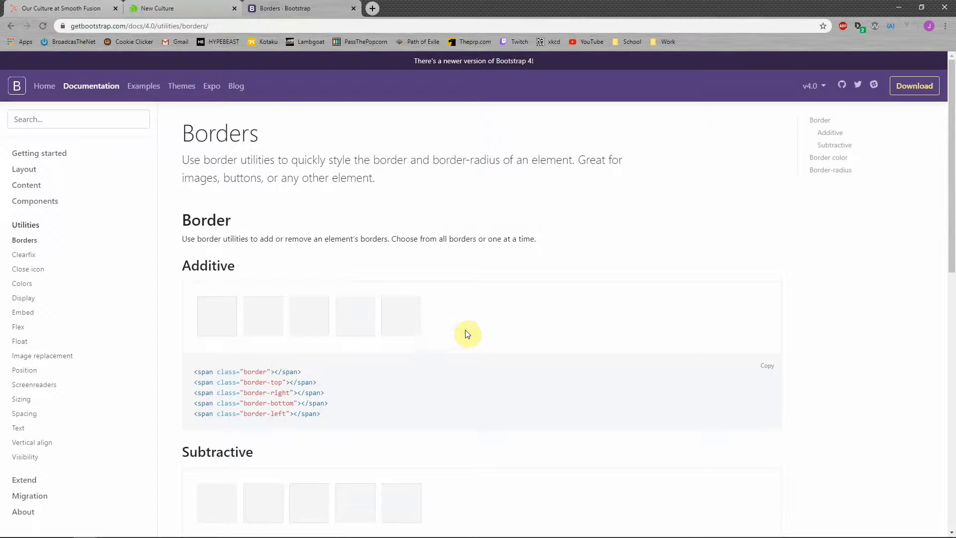
pyautogui.moveTo(465, 307)
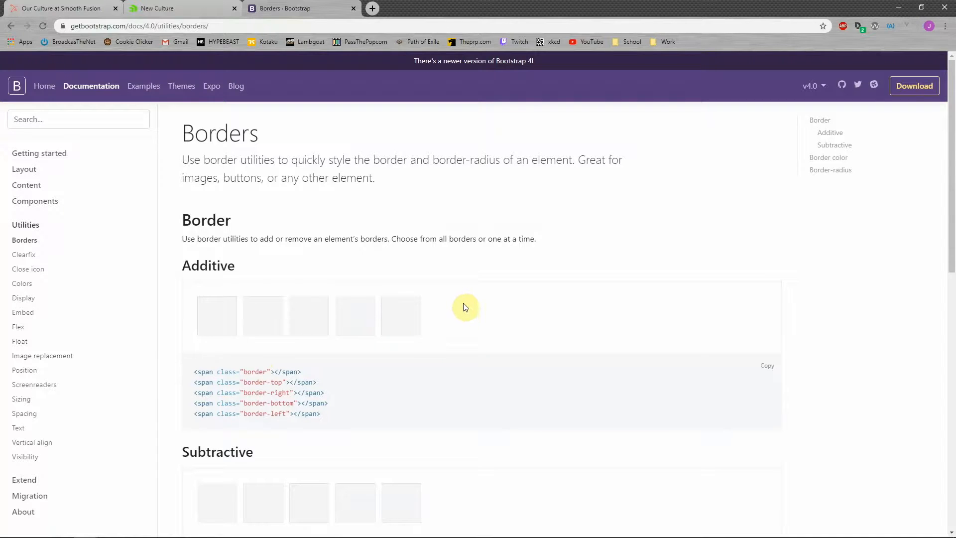
pyautogui.moveTo(468, 313)
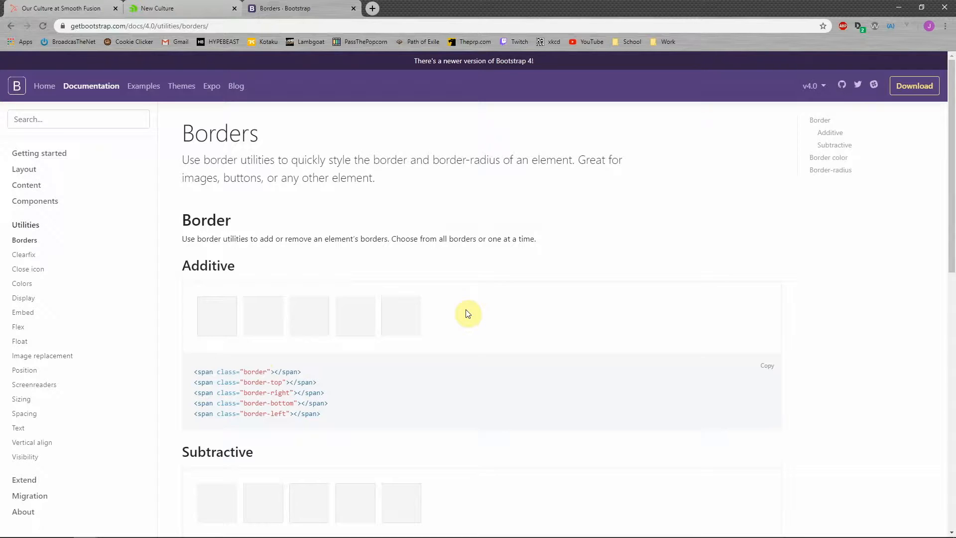
pyautogui.moveTo(494, 322)
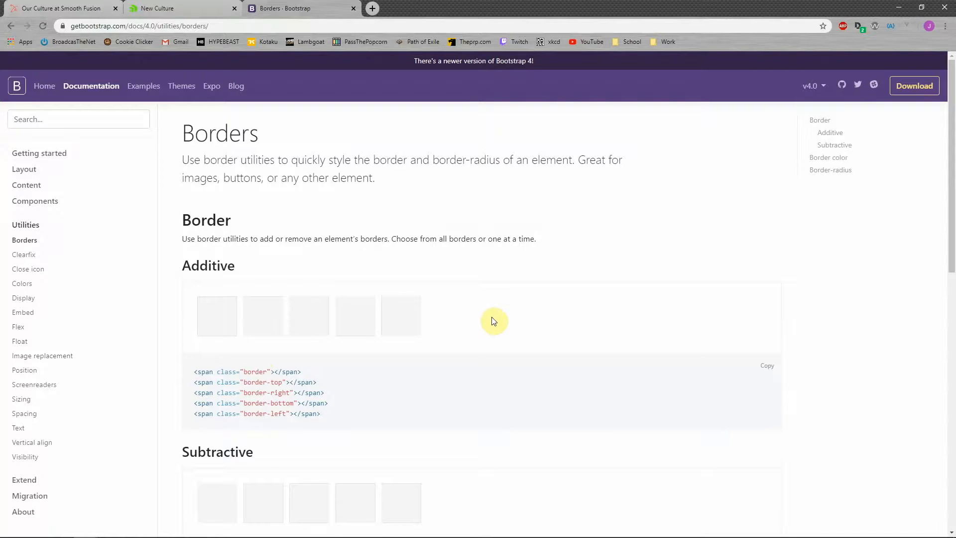
# Scroll the Spacing utilities page down to its Notation for property, sides and size
pyautogui.scroll(-3)
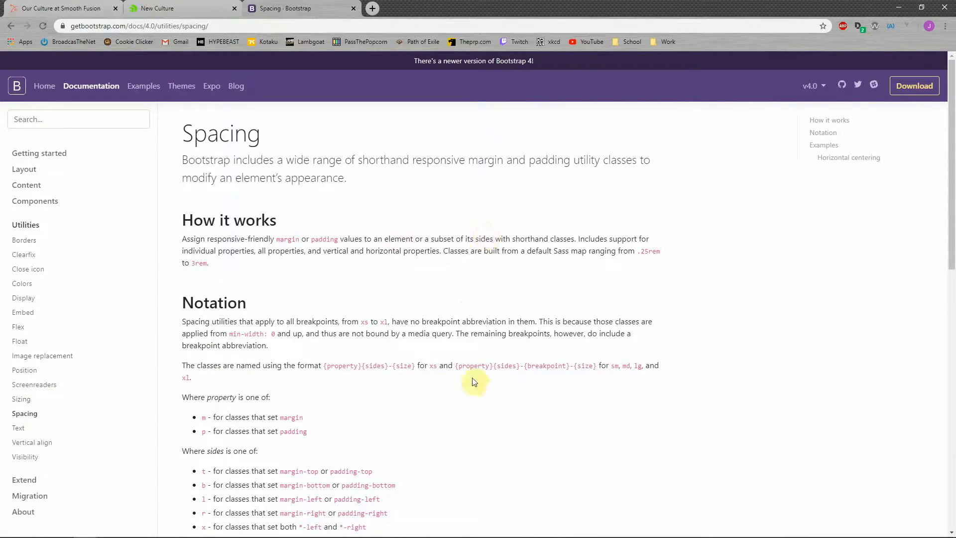
pyautogui.moveTo(473, 215)
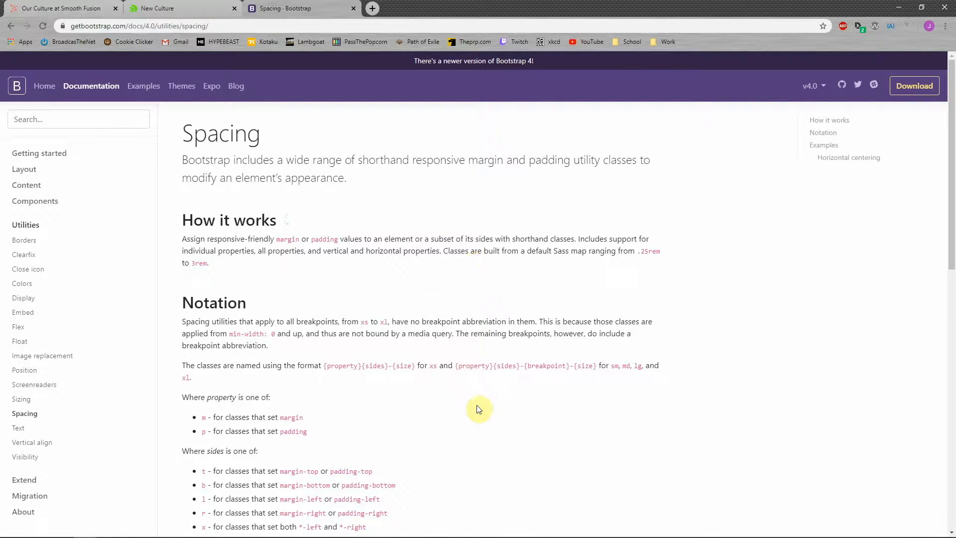
pyautogui.moveTo(519, 409)
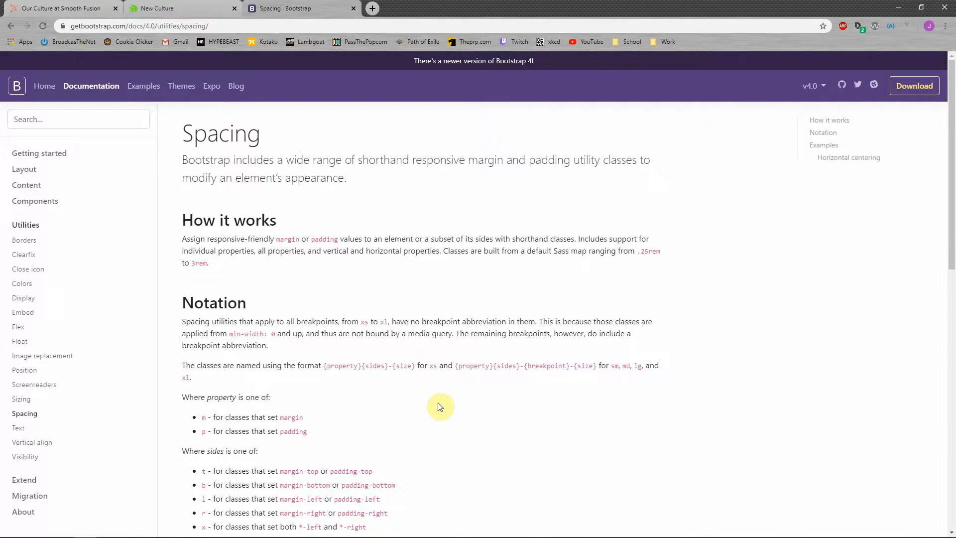
pyautogui.scroll(-3)
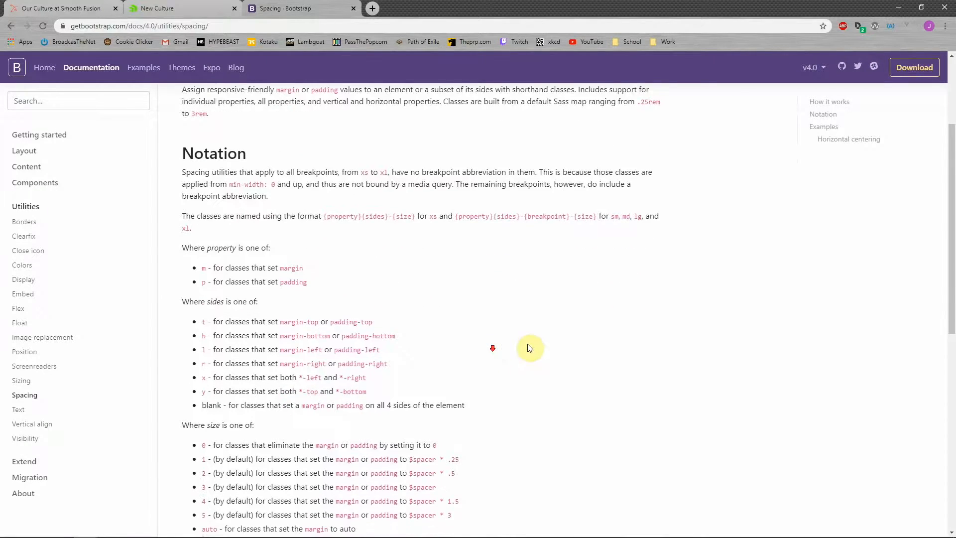
pyautogui.scroll(-3)
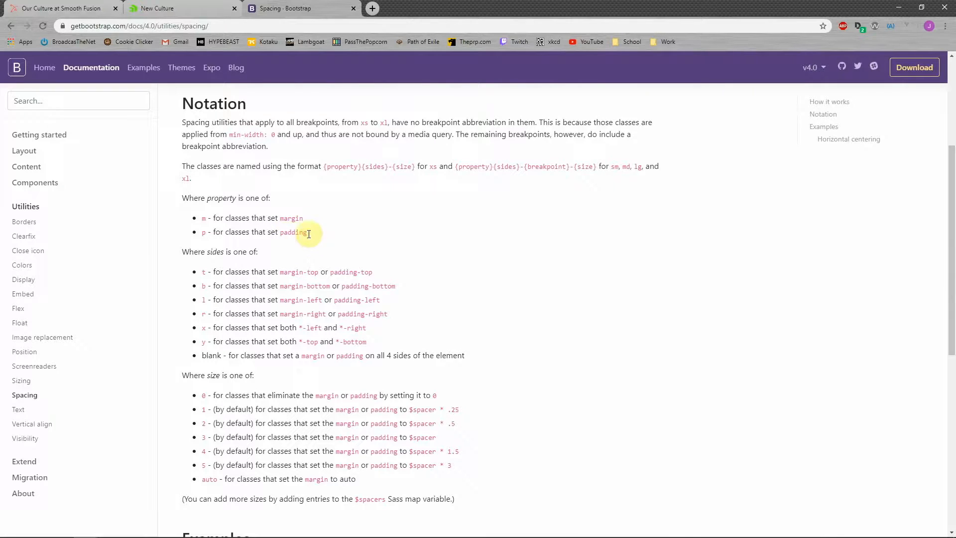
pyautogui.scroll(-3)
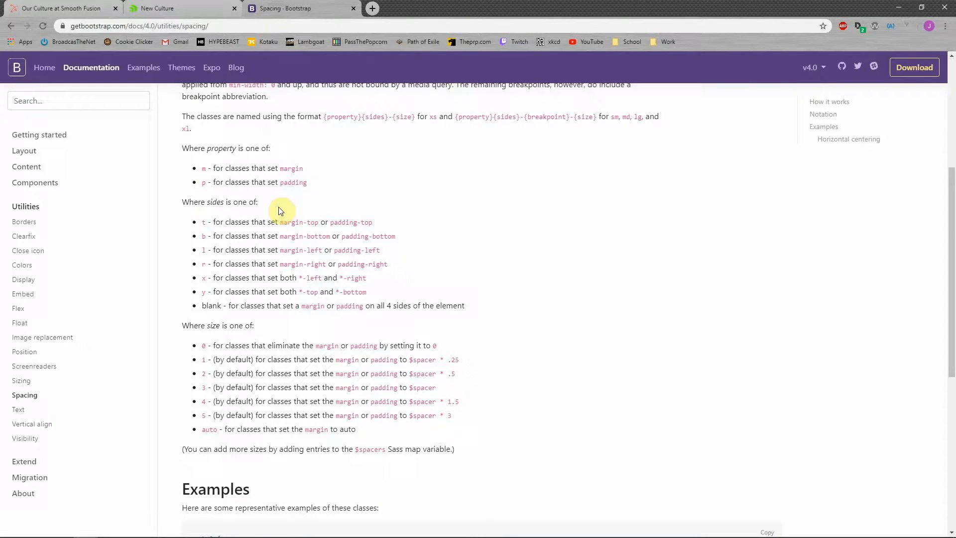
pyautogui.moveTo(209, 221)
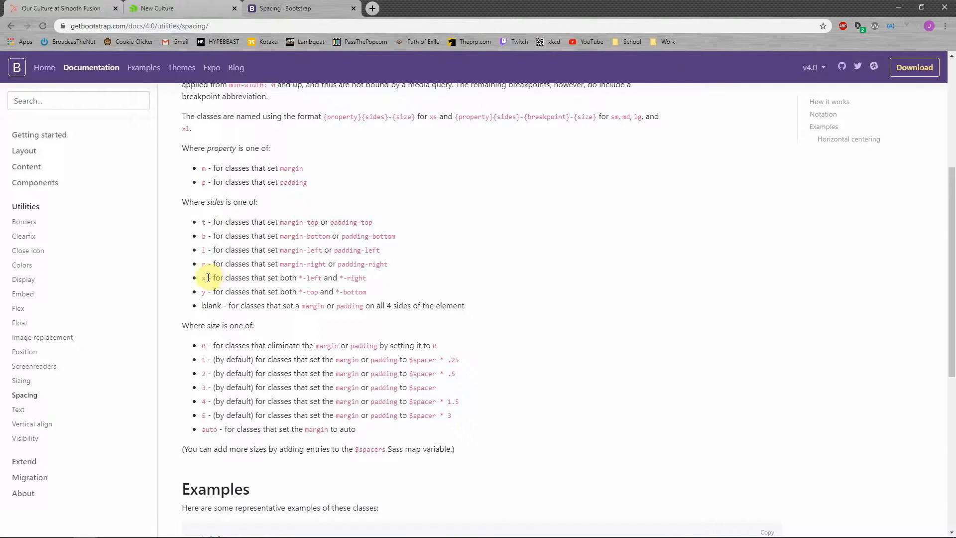
# Read the spacing size list, then scroll to the Examples block with .mt-0, .ml-1, .px-2, .p-3
pyautogui.scroll(-3)
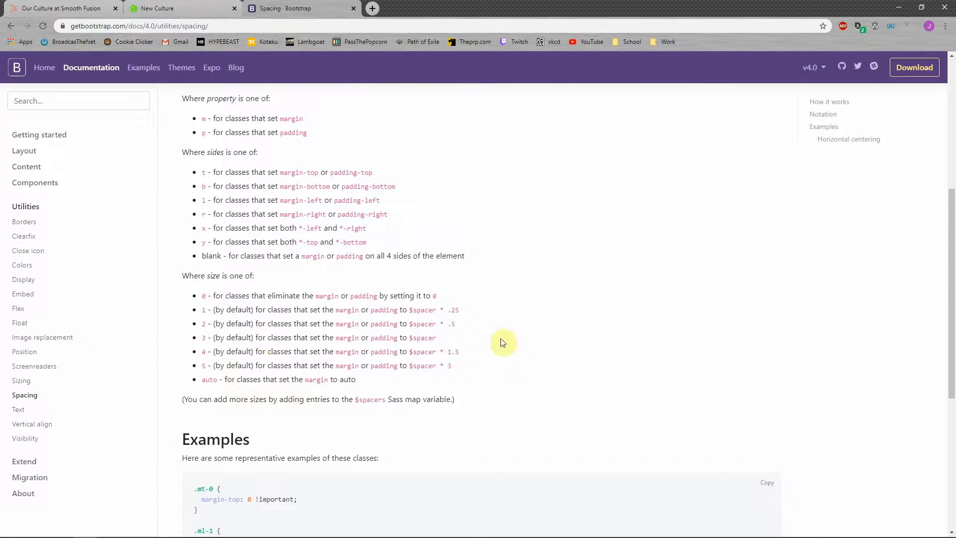
pyautogui.moveTo(492, 339)
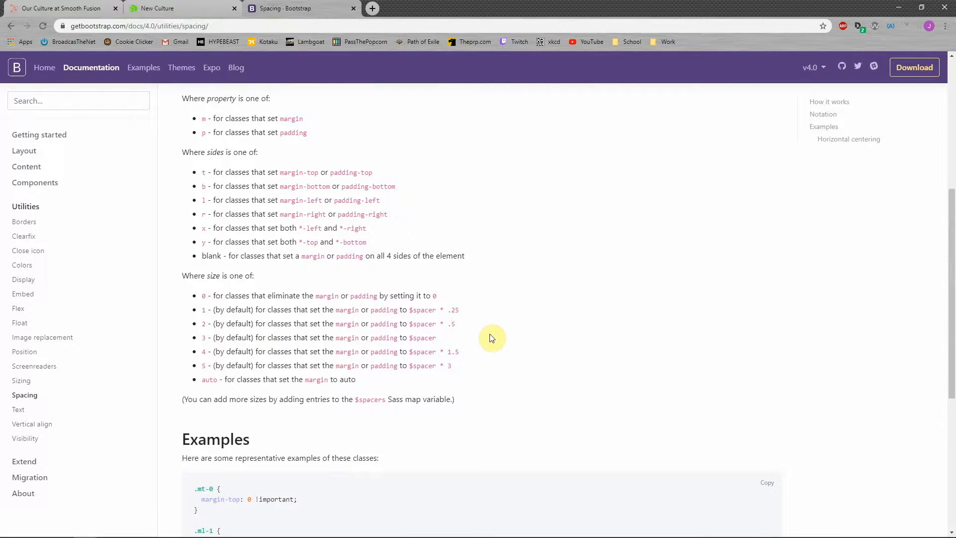
pyautogui.moveTo(486, 345)
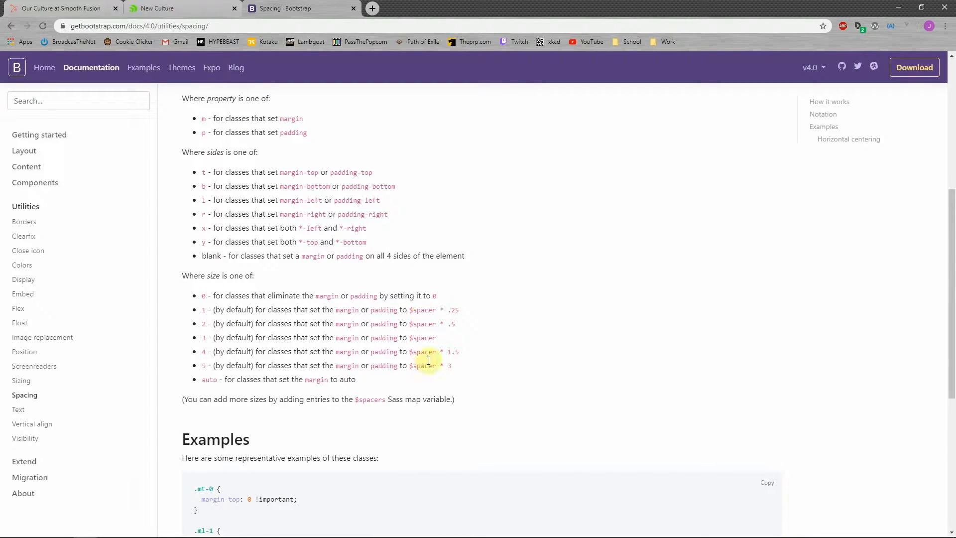
pyautogui.moveTo(183, 281)
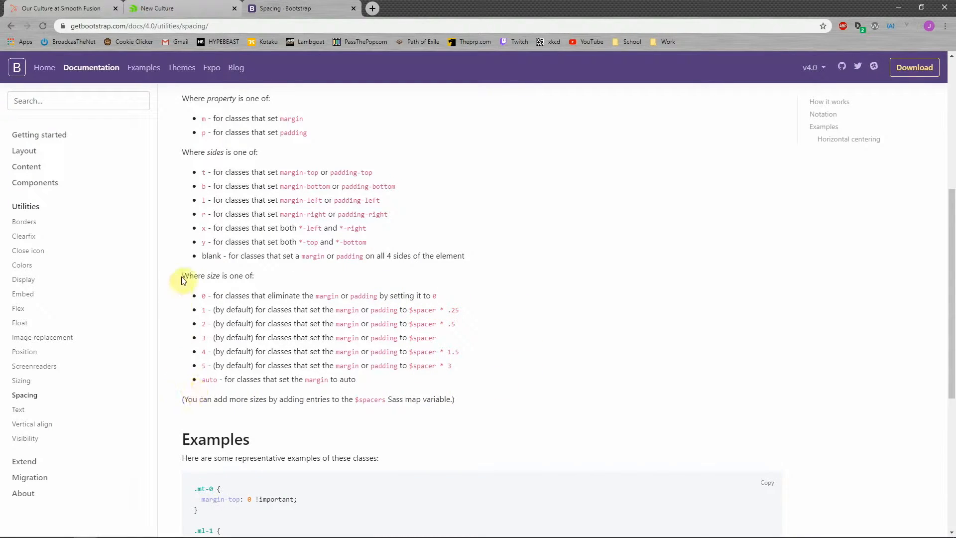
pyautogui.moveTo(179, 390)
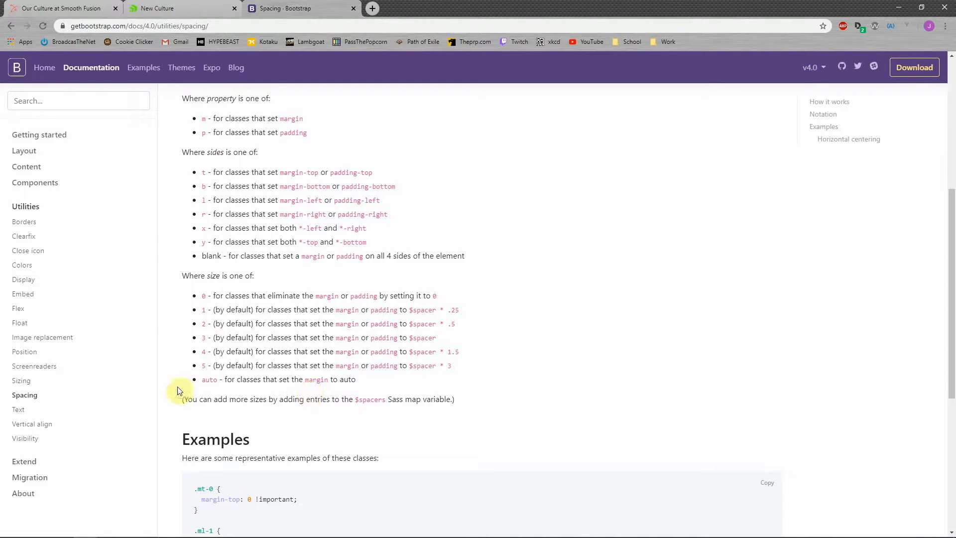
pyautogui.moveTo(513, 385)
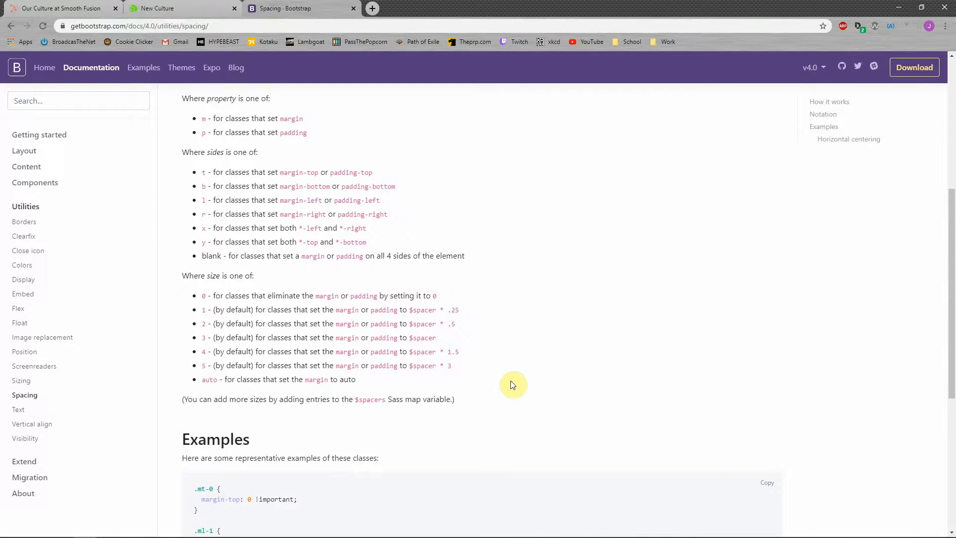
pyautogui.scroll(-3)
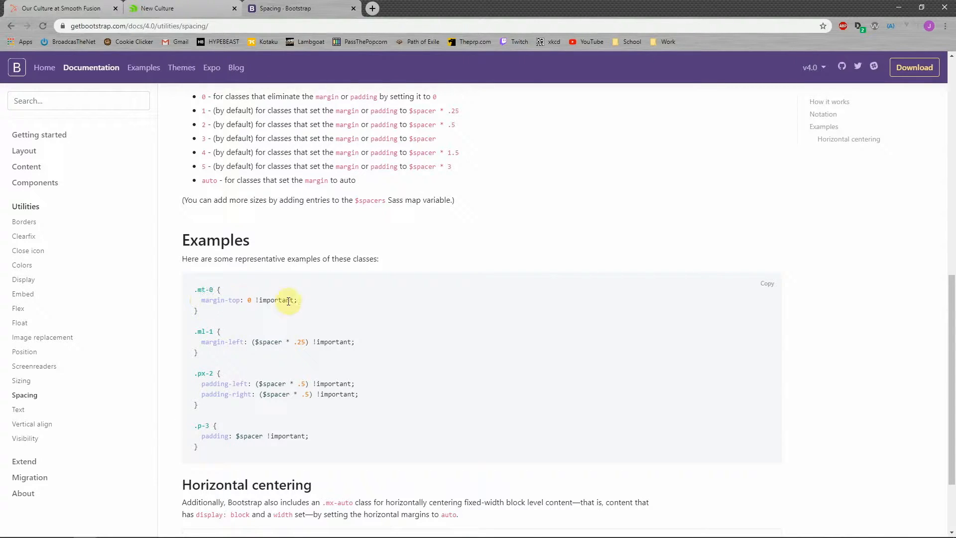
pyautogui.scroll(-3)
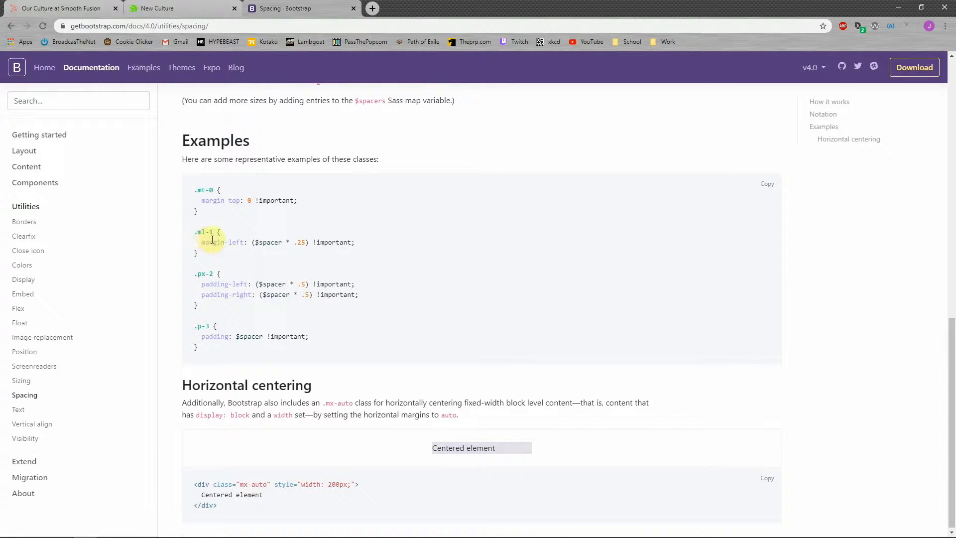
pyautogui.moveTo(204, 283)
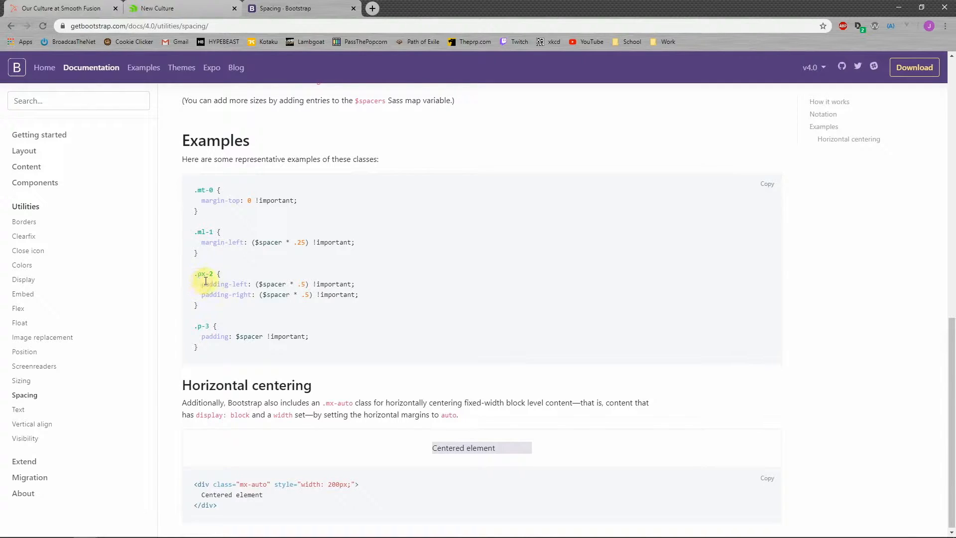
pyautogui.moveTo(203, 350)
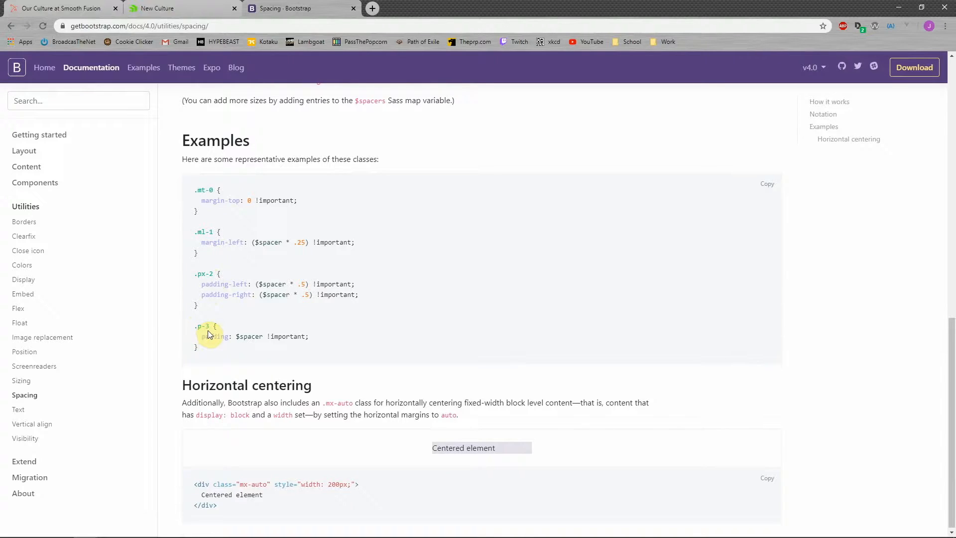
pyautogui.moveTo(333, 333)
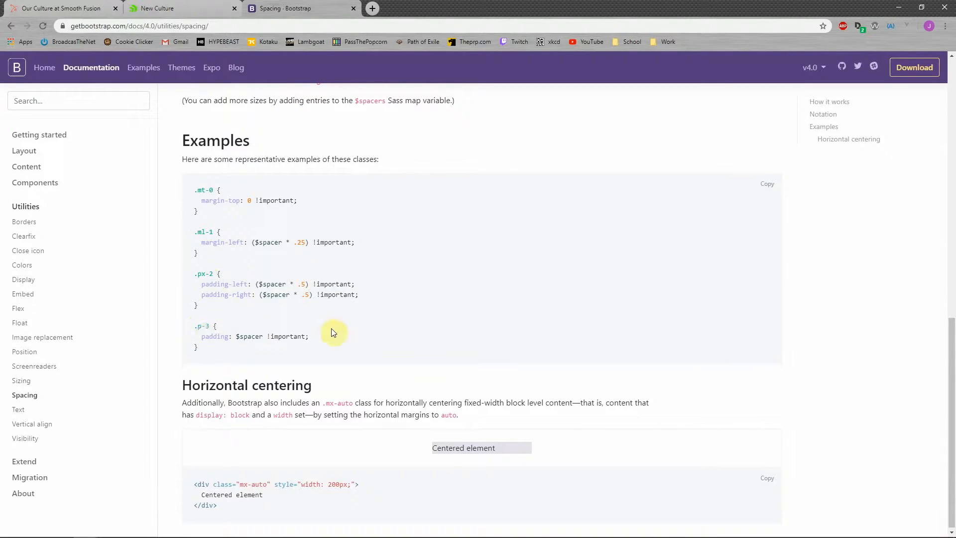
pyautogui.moveTo(325, 290)
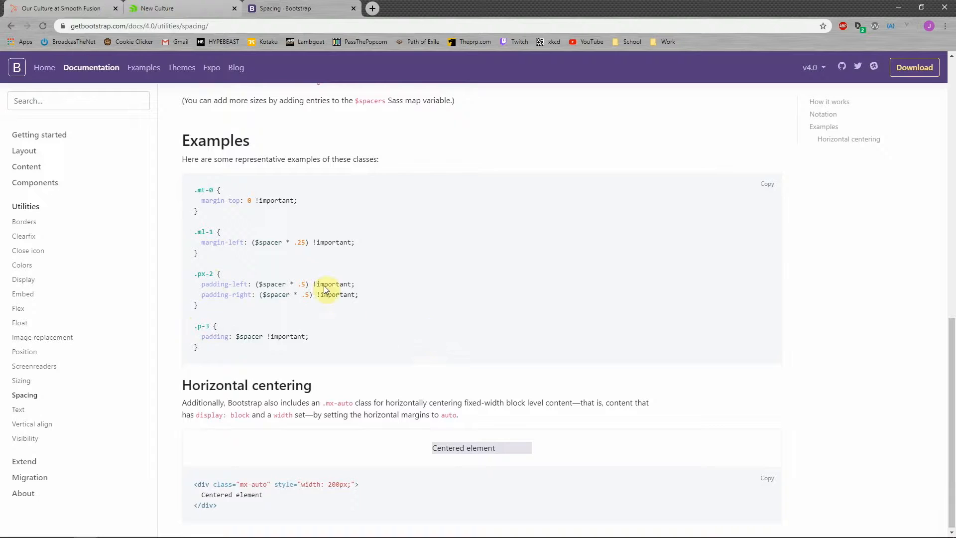
# Enter py-5 as the Wrapper CSS class of the Helping Our Customers Thrive block
pyautogui.click(179, 8)
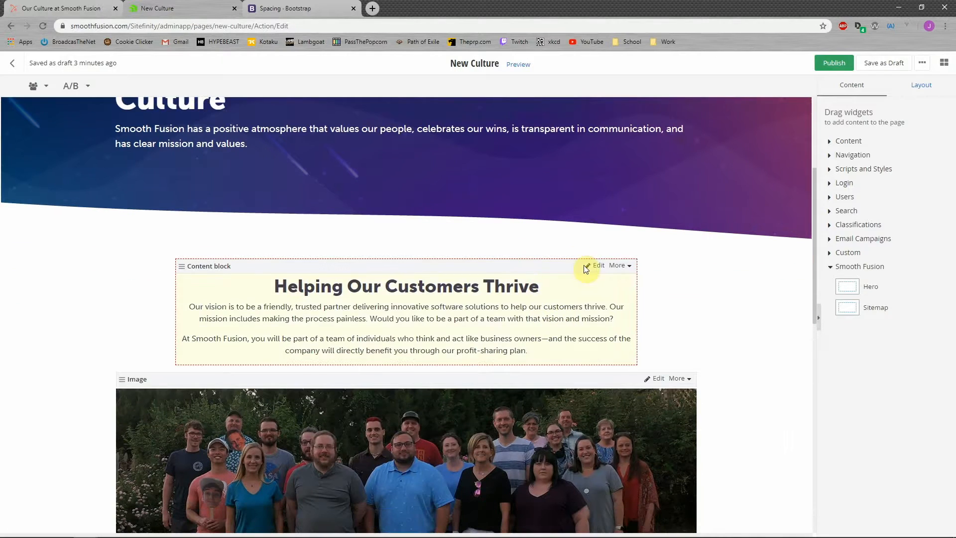
pyautogui.click(599, 265)
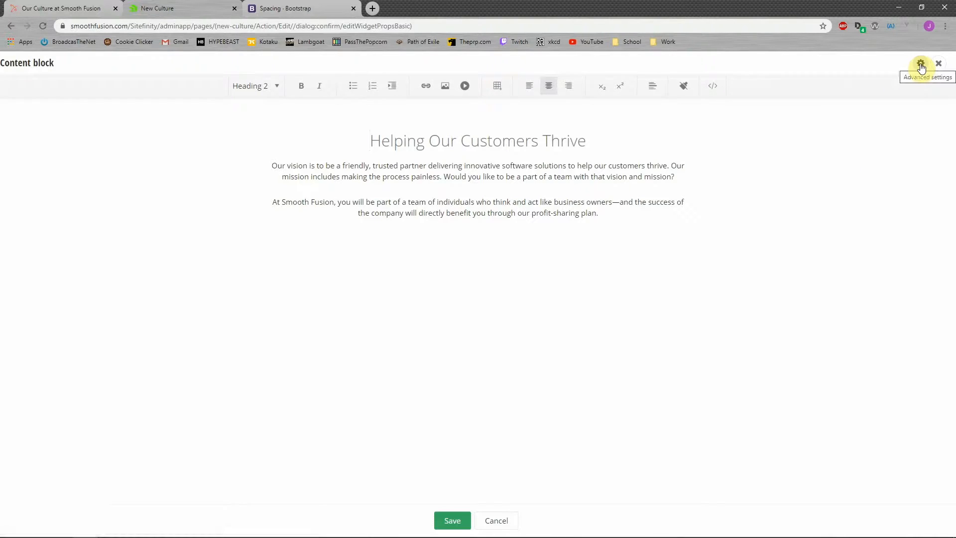
pyautogui.click(921, 65)
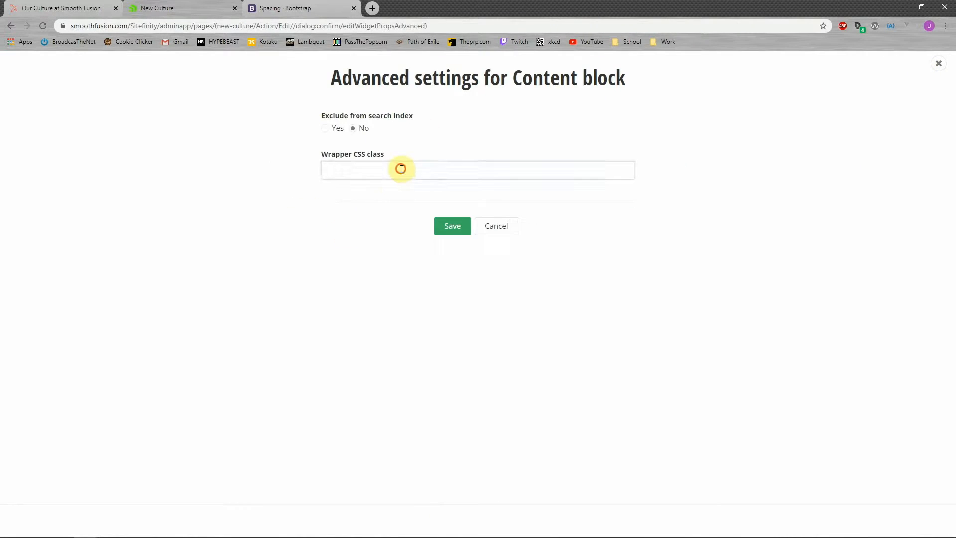
pyautogui.write('py-')
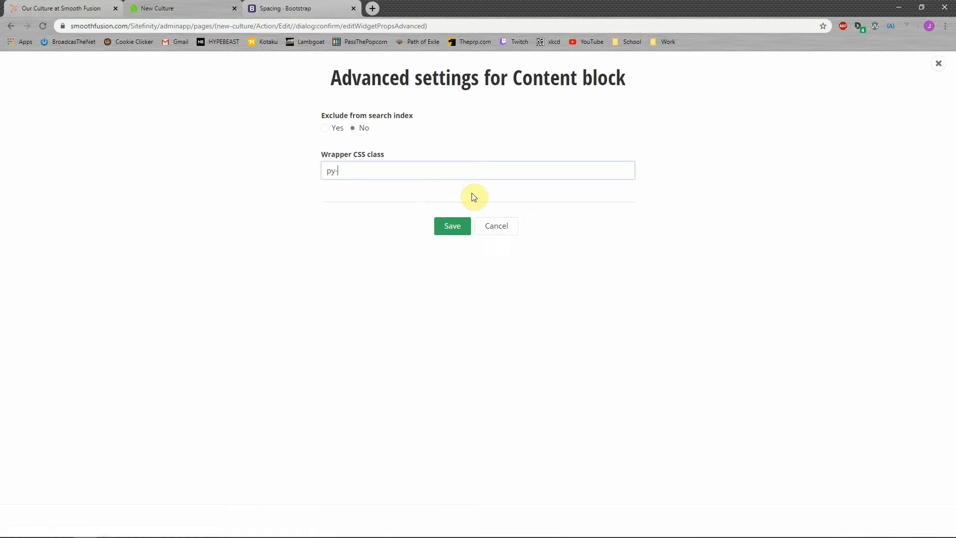
pyautogui.write('5')
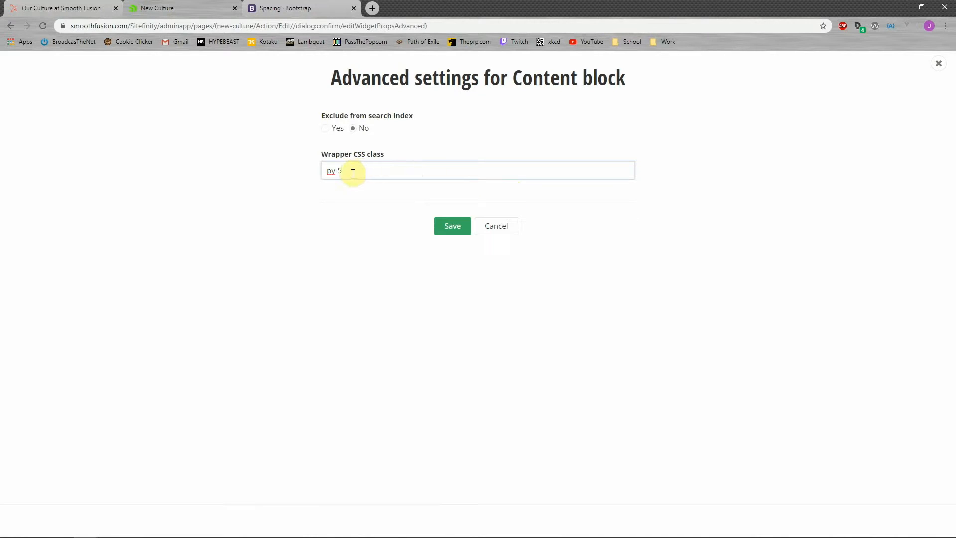
pyautogui.click(452, 226)
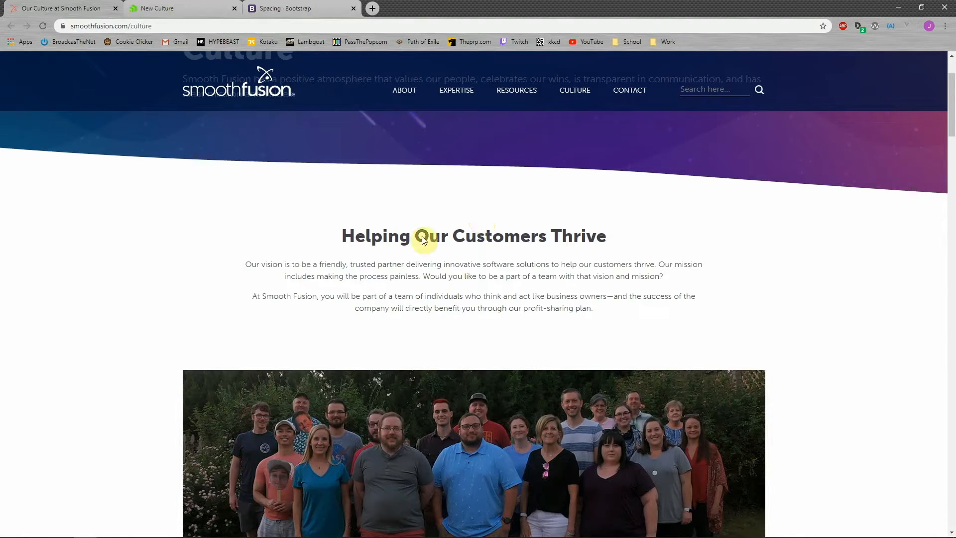
pyautogui.moveTo(453, 322)
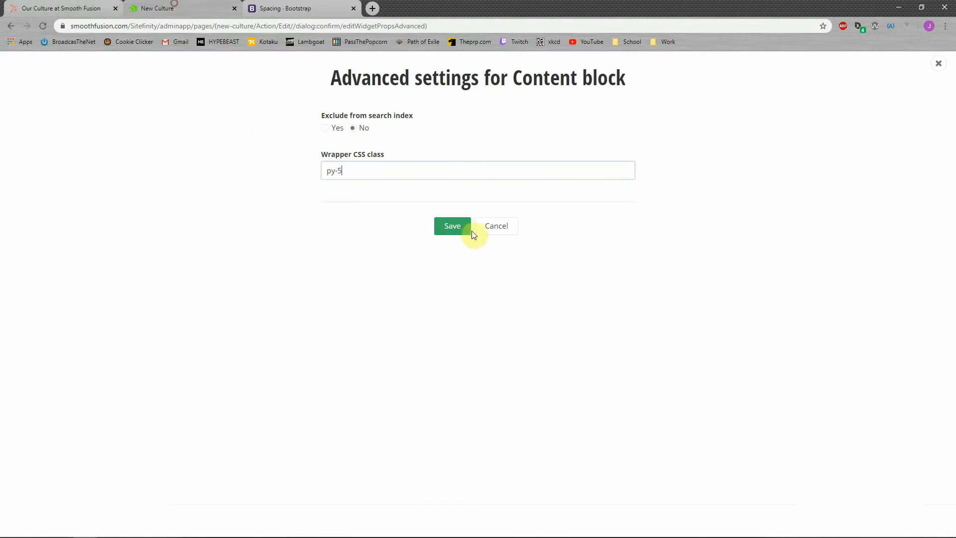
# Confirm the py-5 wrapper class and save the content block
pyautogui.click(452, 226)
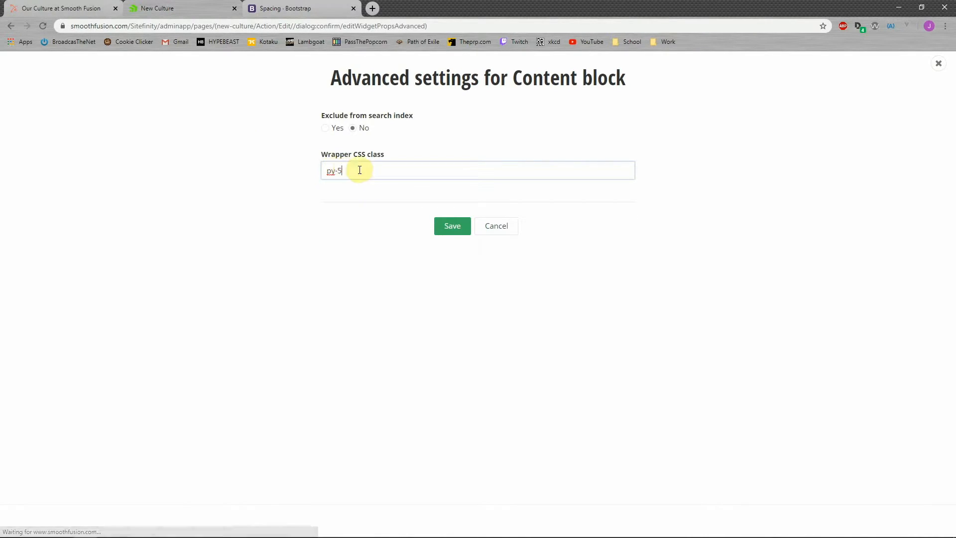
pyautogui.click(451, 226)
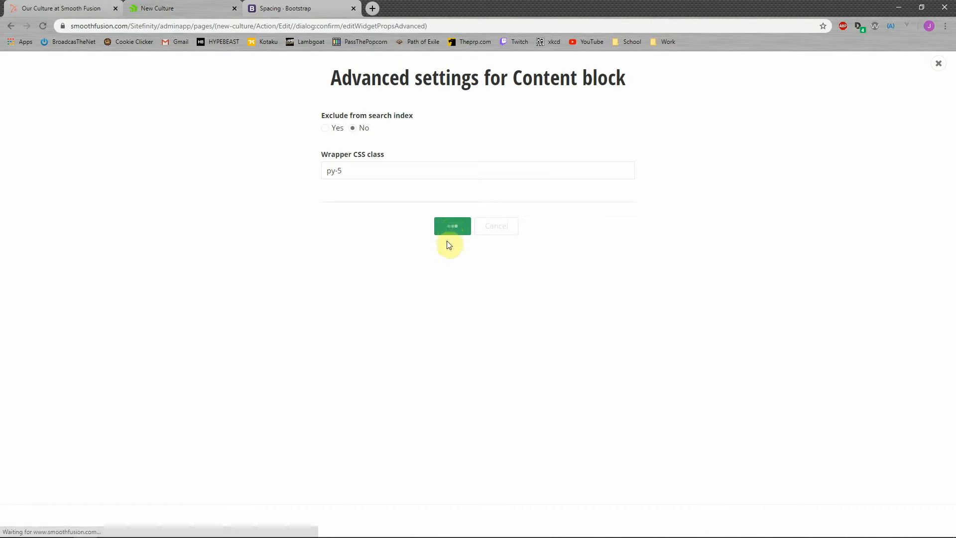
pyautogui.click(452, 226)
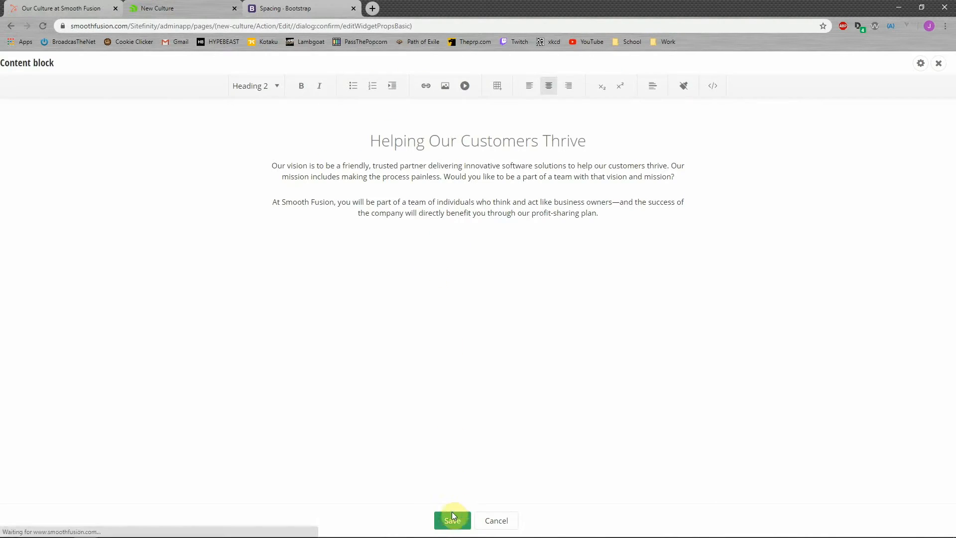
# Give the group photo Image widget the py-5 CSS class and save the page as a draft
pyautogui.click(452, 520)
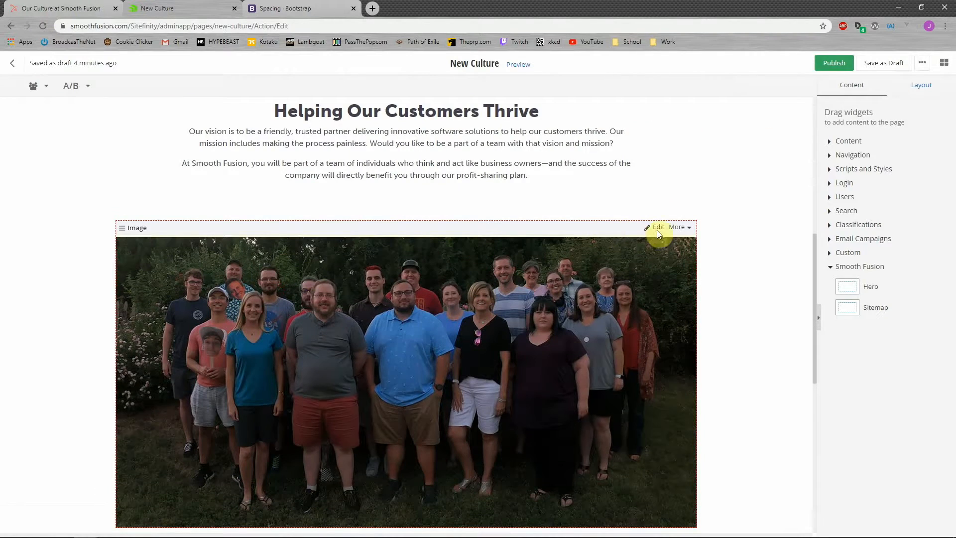
pyautogui.click(657, 227)
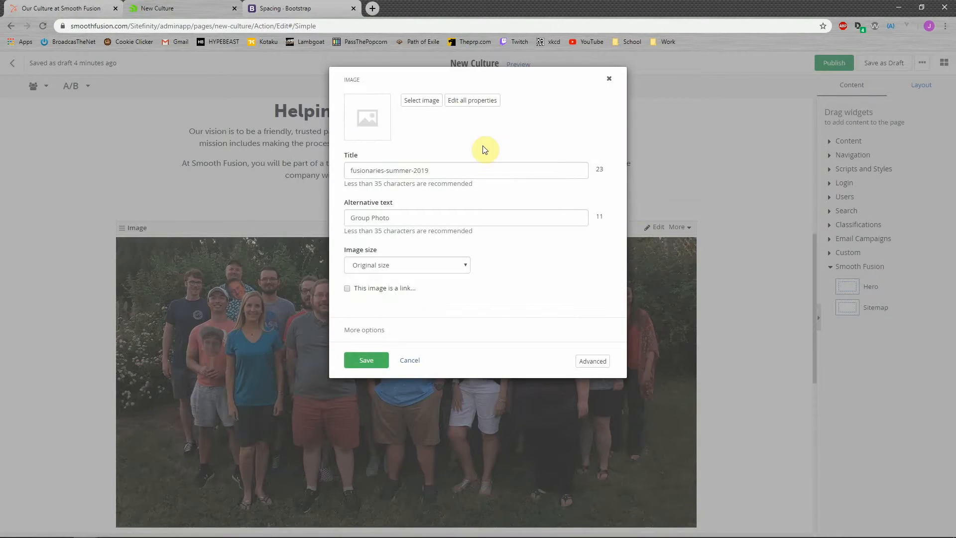
pyautogui.click(364, 329)
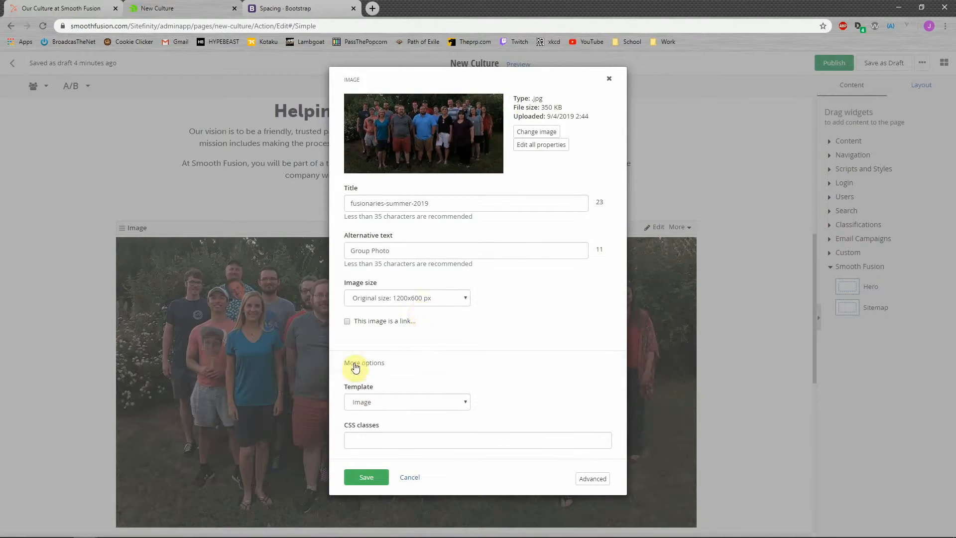
pyautogui.write('py-5')
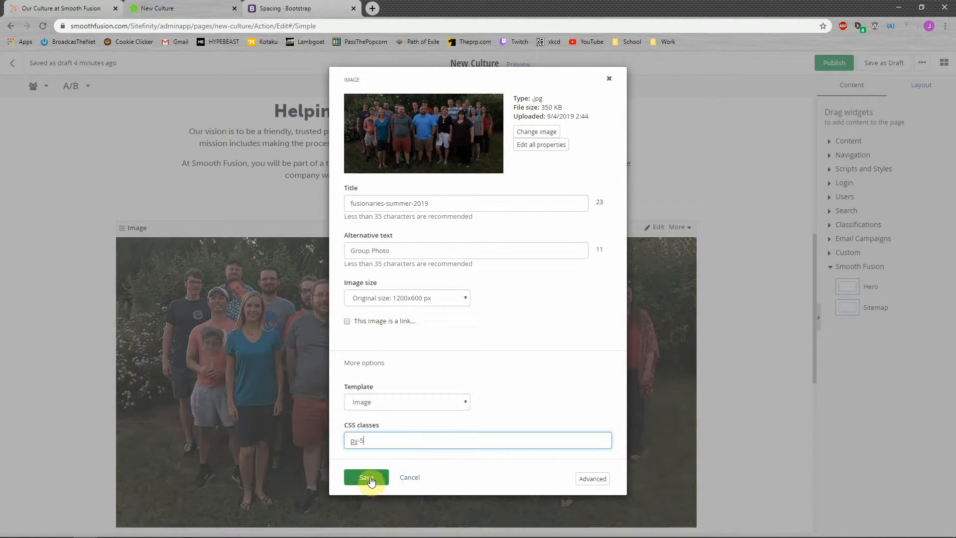
pyautogui.click(366, 477)
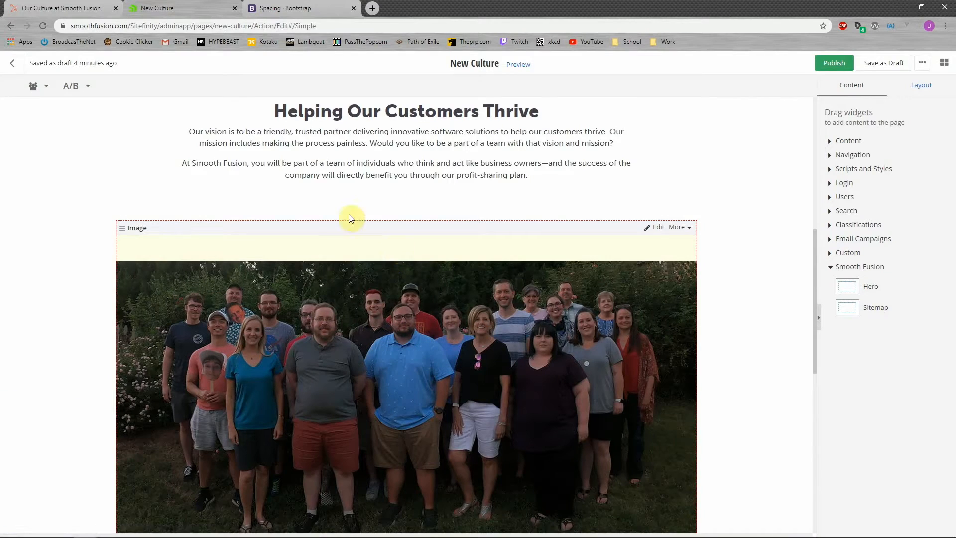
pyautogui.scroll(-3)
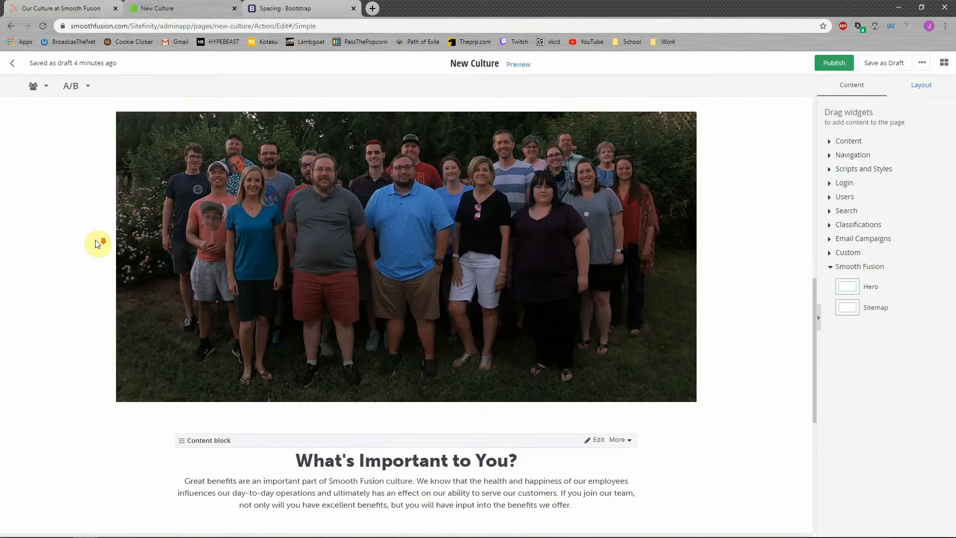
pyautogui.scroll(-3)
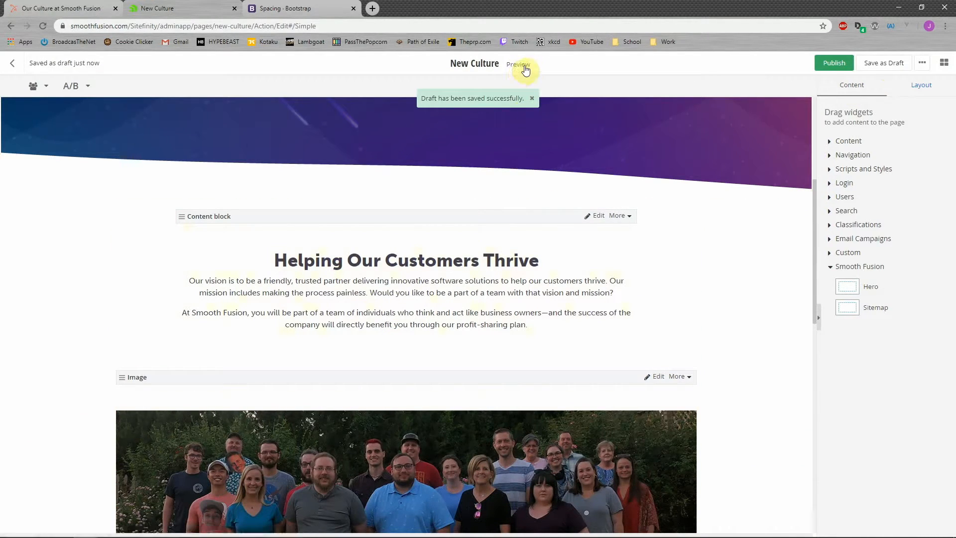
# Preview the New Culture page, then return to the Sitefinity page editor
pyautogui.click(518, 65)
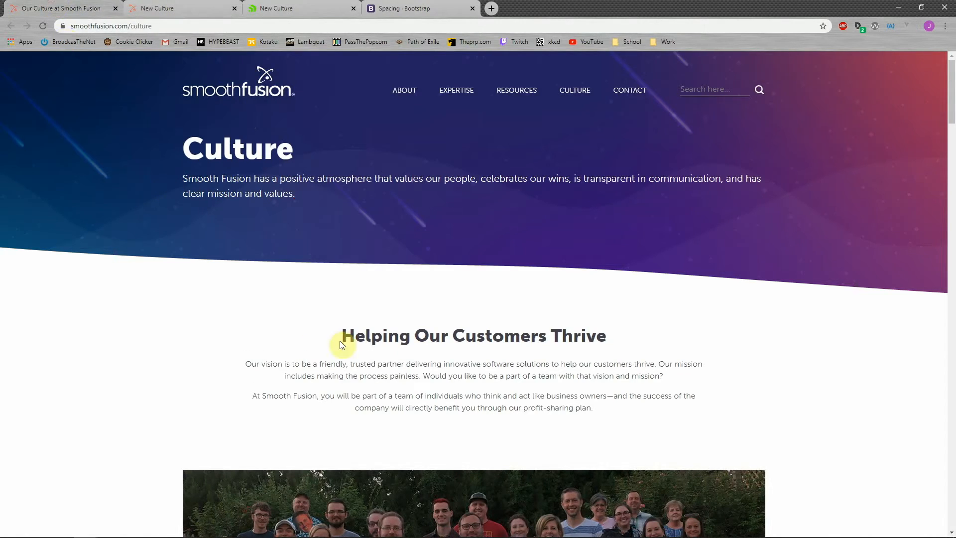
pyautogui.moveTo(381, 353)
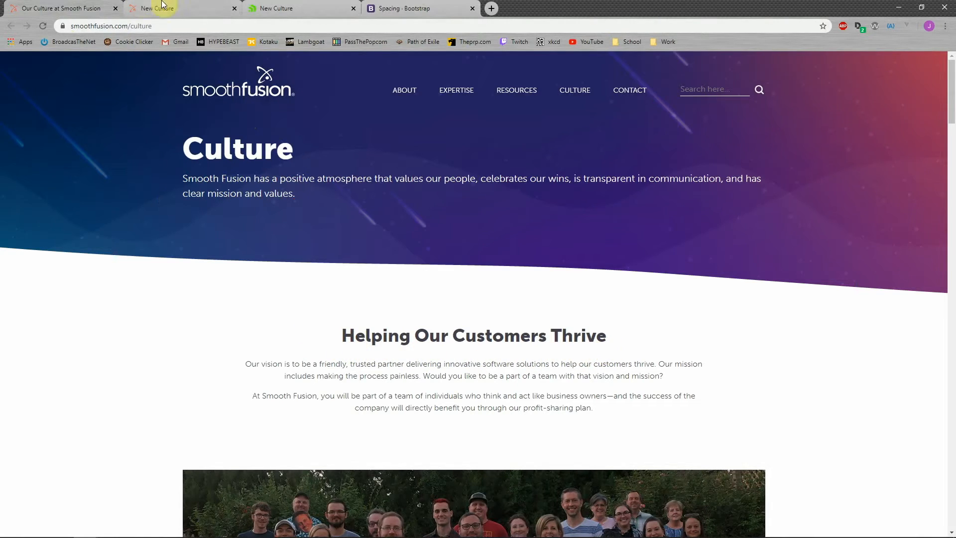
pyautogui.click(299, 8)
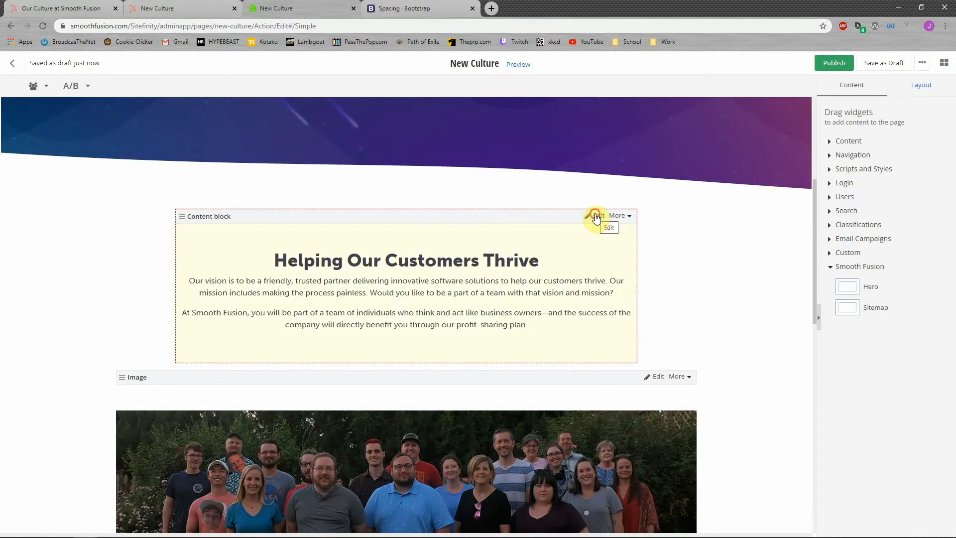
# Add class="mb-4" to the Helping Our Customers Thrive h2 in the block's HTML
pyautogui.click(608, 227)
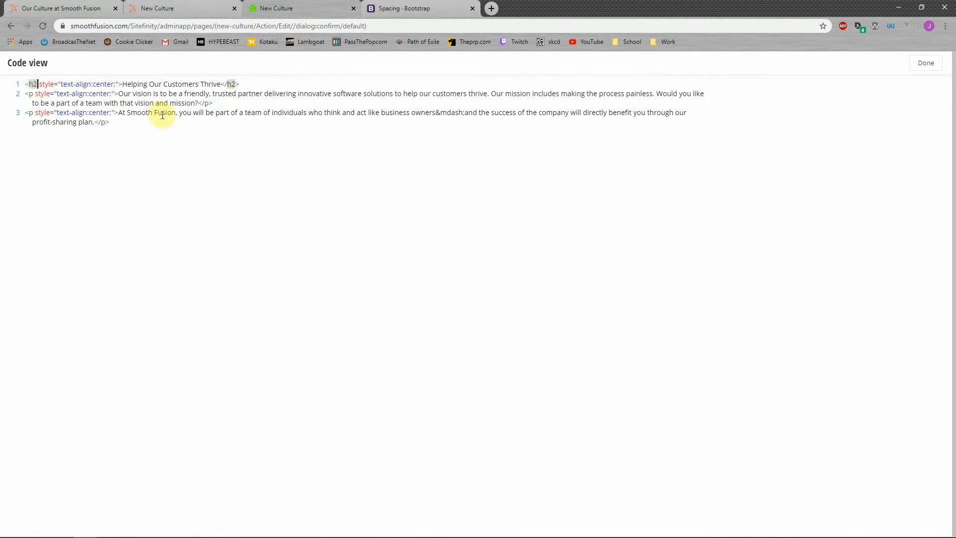
pyautogui.write('class=')
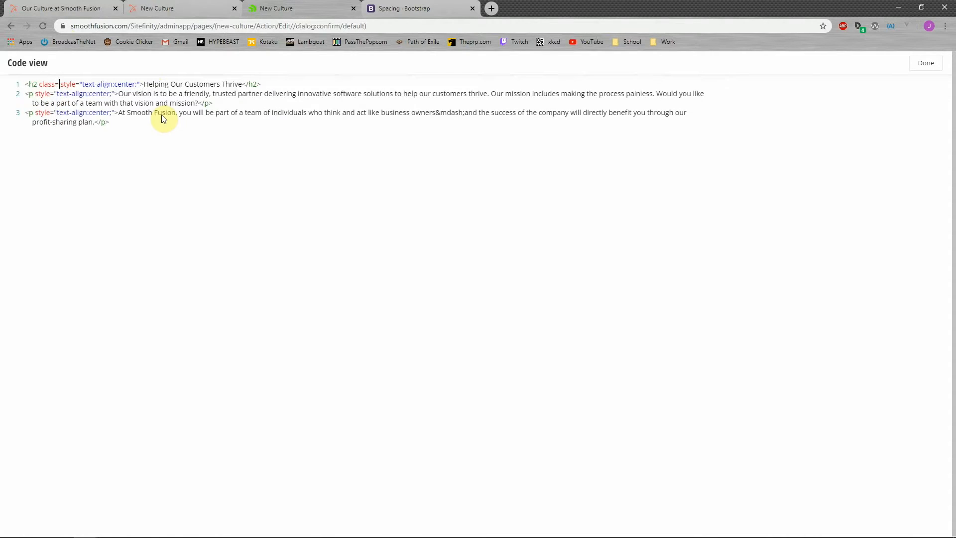
pyautogui.write('""')
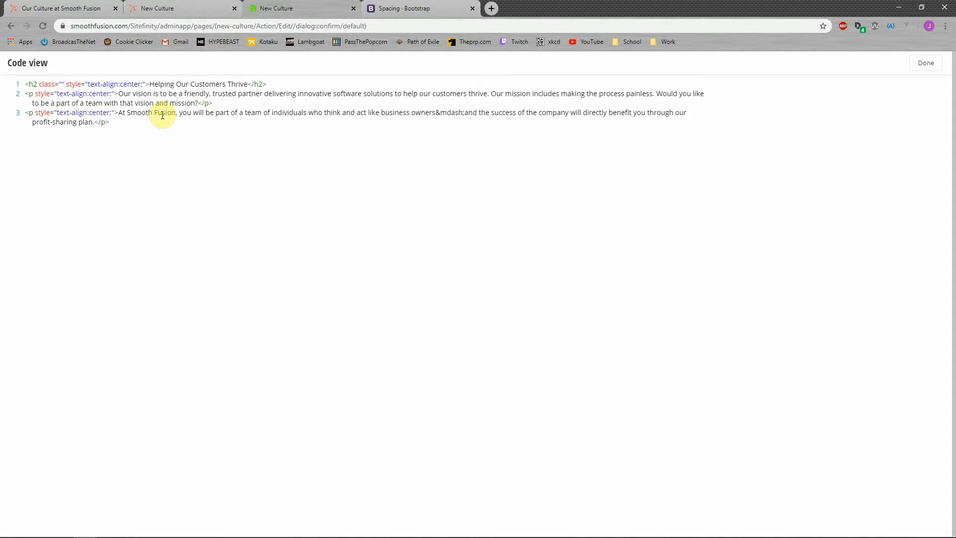
pyautogui.write('mb')
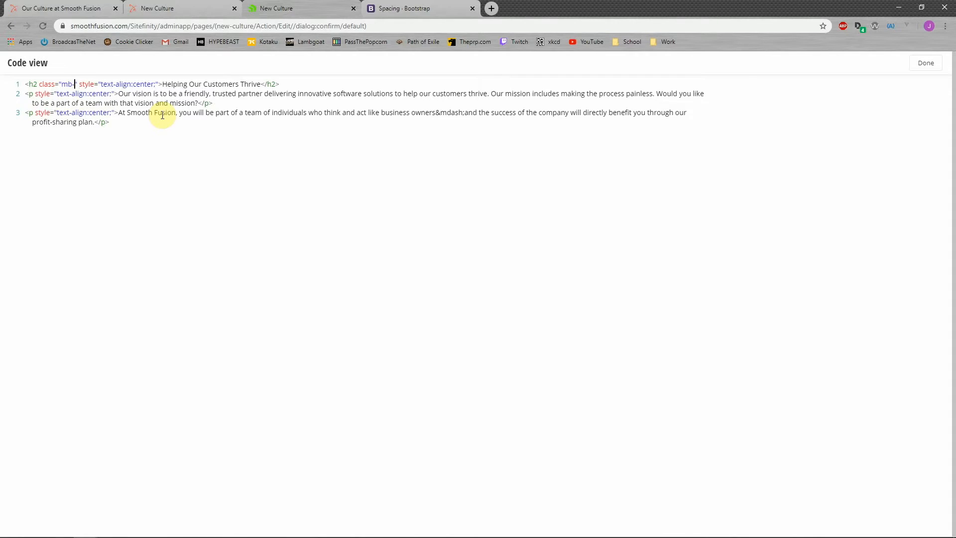
pyautogui.write('-4')
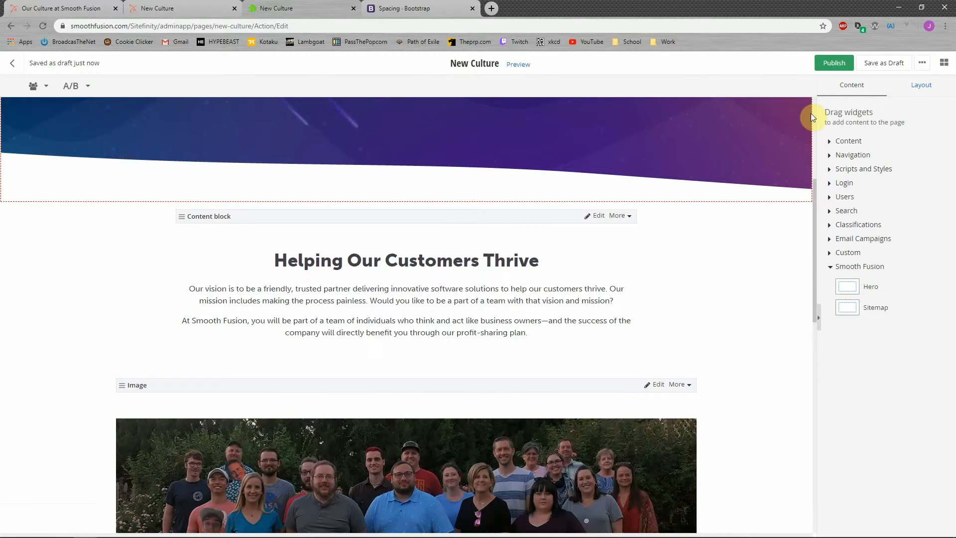
# Save the draft, preview it against the live Culture page, and return to the editor
pyautogui.click(884, 63)
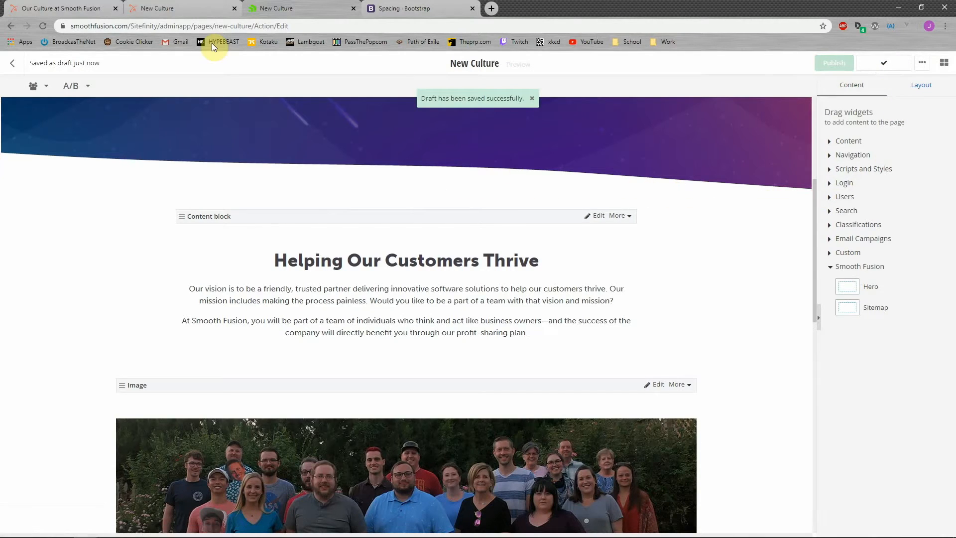
pyautogui.click(518, 64)
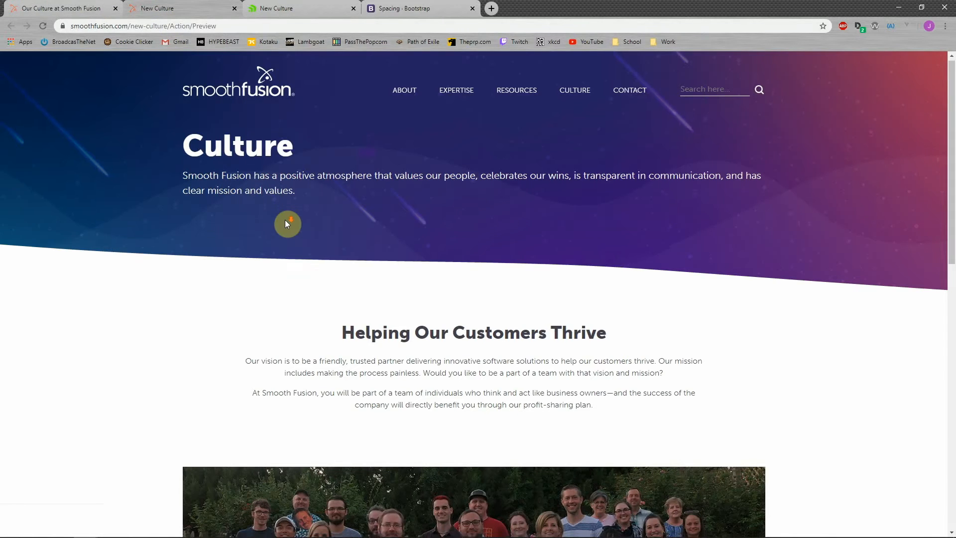
pyautogui.scroll(-3)
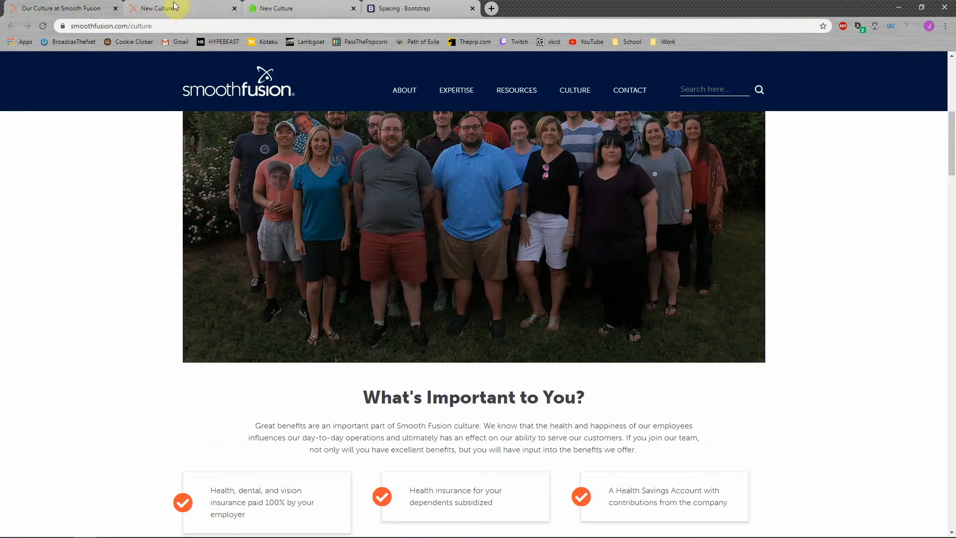
pyautogui.click(156, 8)
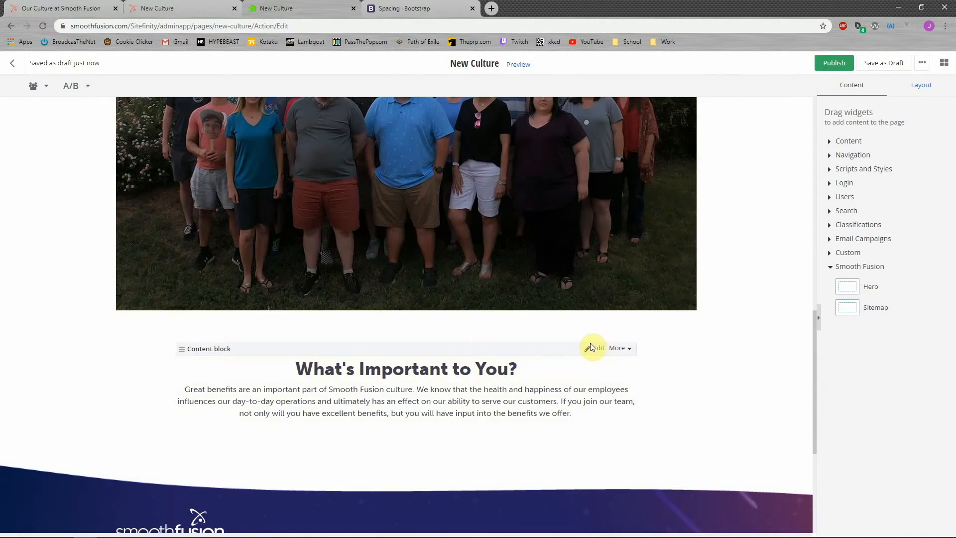
# Add class="mb-4" to the What's Important to You? h2 in the content block's HTML source
pyautogui.click(595, 348)
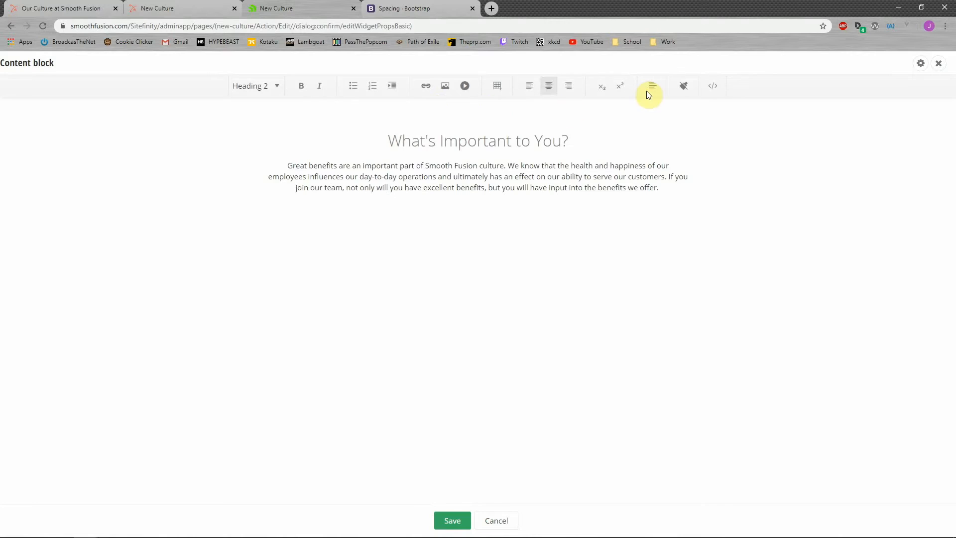
pyautogui.click(713, 85)
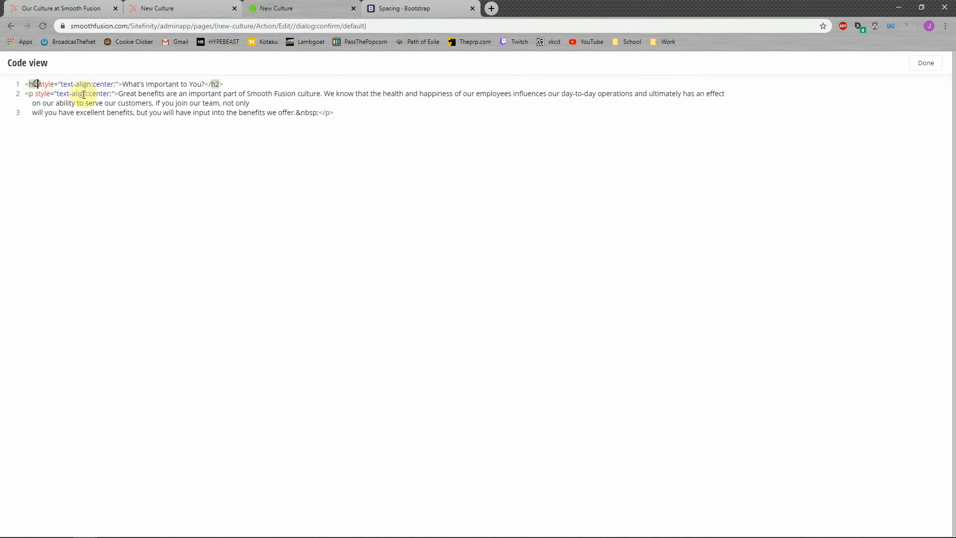
pyautogui.write('class="mb-4')
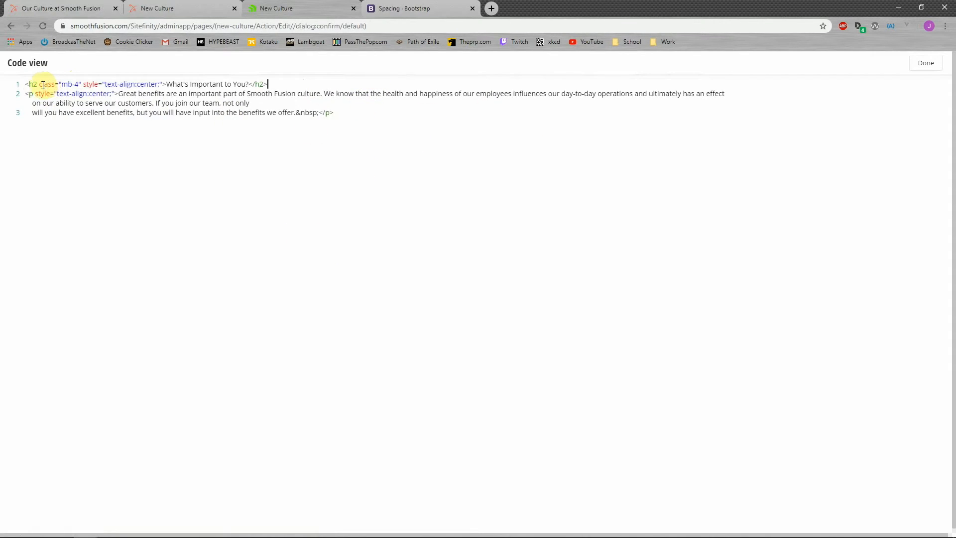
pyautogui.moveTo(904, 62)
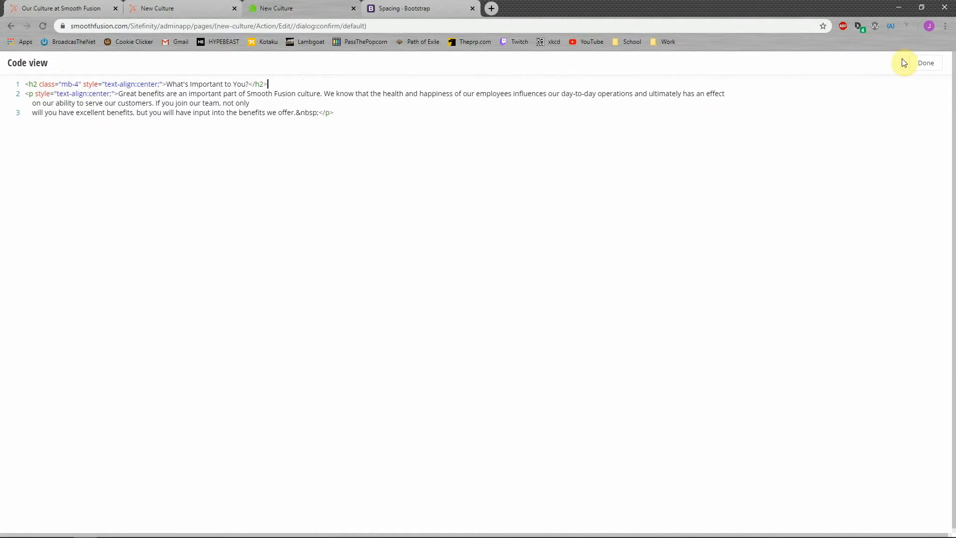
pyautogui.click(925, 63)
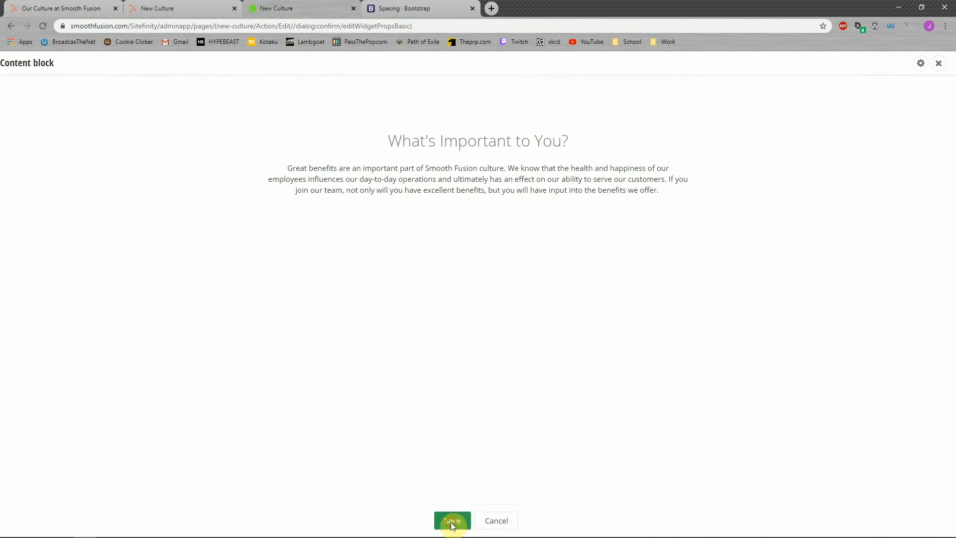
# Save the content block changes and view the New Culture page preview
pyautogui.click(452, 520)
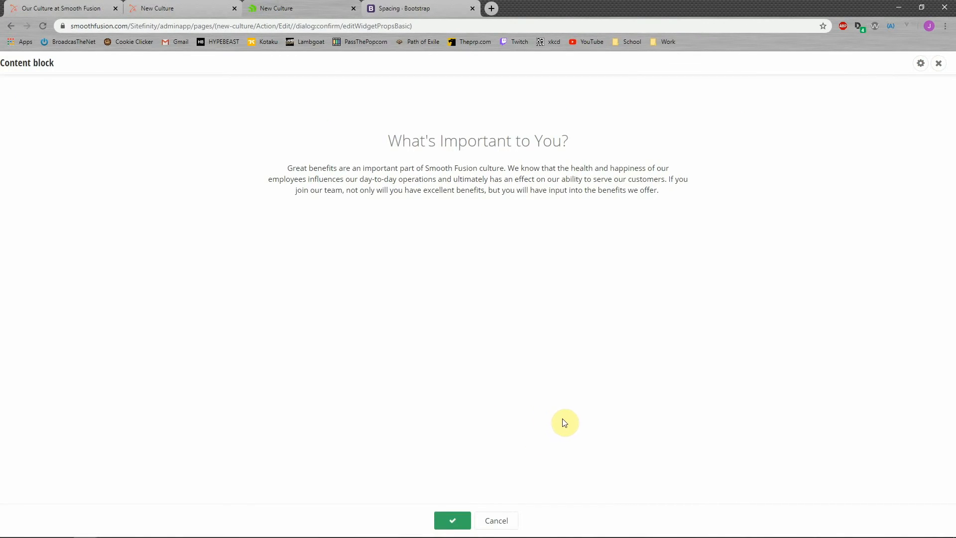
pyautogui.click(451, 520)
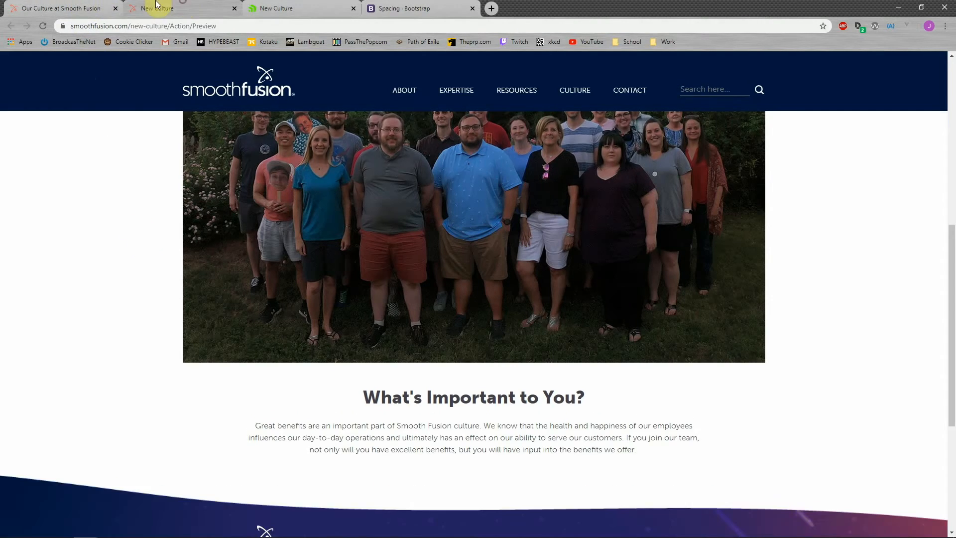
# Close the New Culture preview and scroll to the team photo to compare its spacing with the live page
pyautogui.scroll(-3)
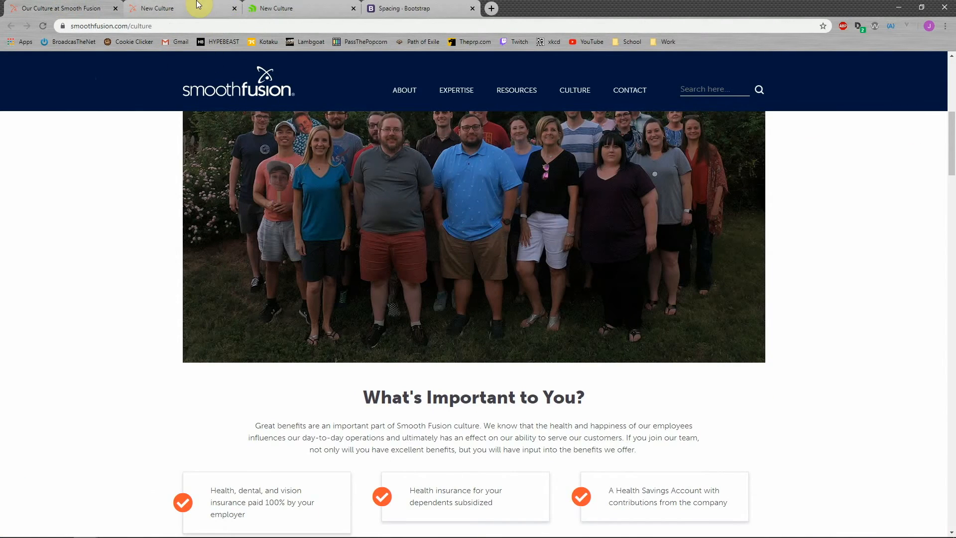
pyautogui.click(157, 8)
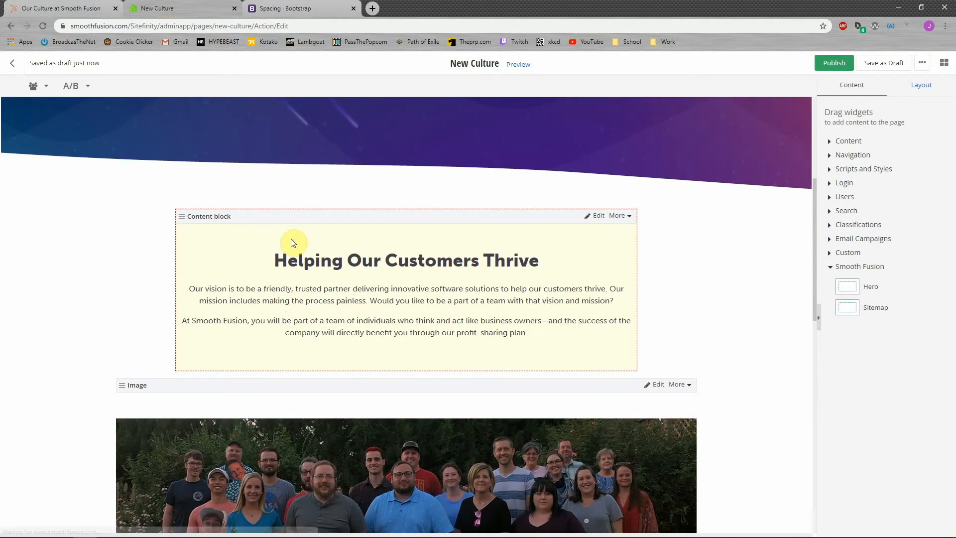
pyautogui.scroll(-3)
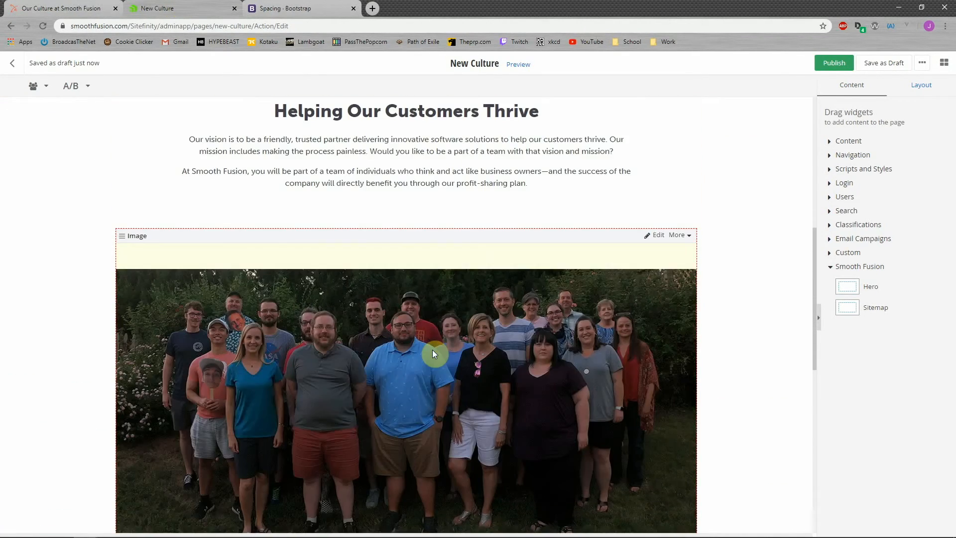
pyautogui.scroll(-3)
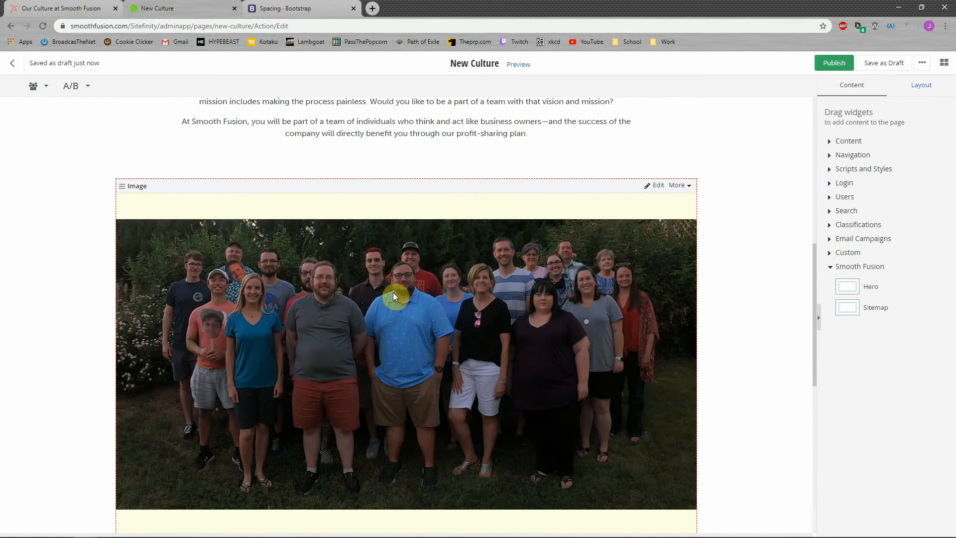
pyautogui.scroll(-3)
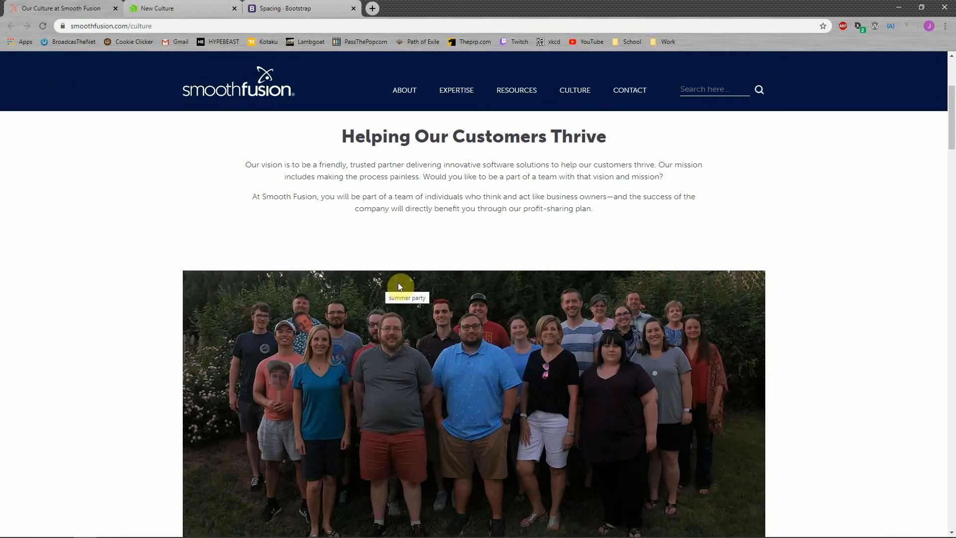
pyautogui.scroll(-3)
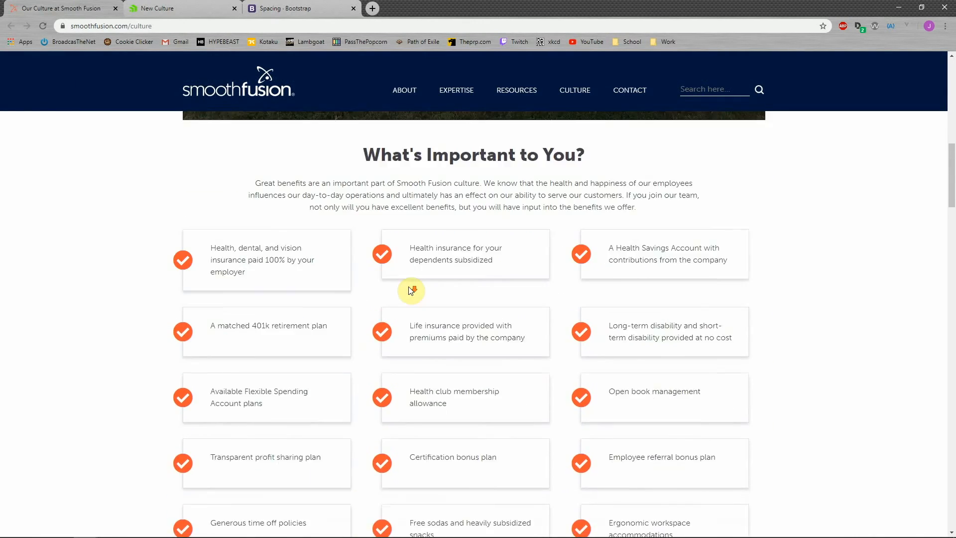
pyautogui.scroll(-3)
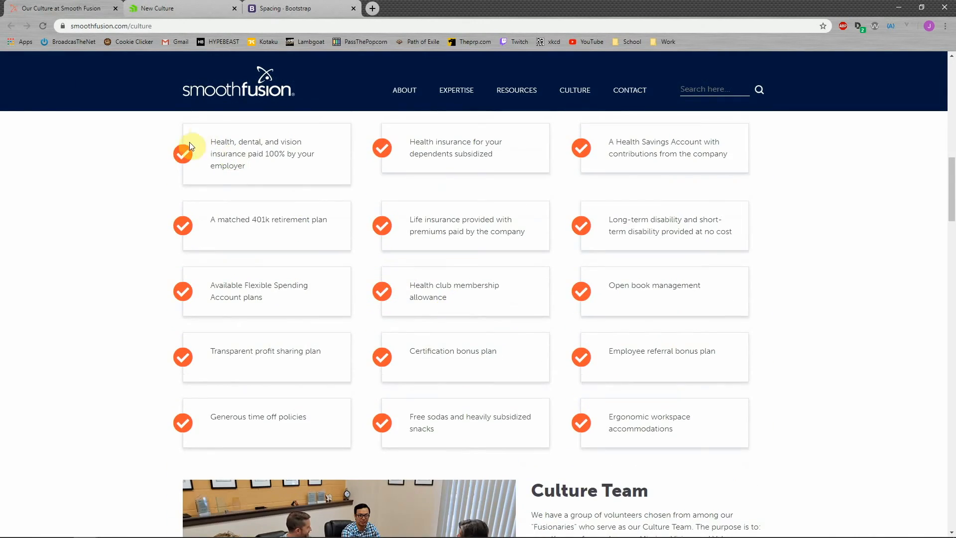
pyautogui.scroll(-3)
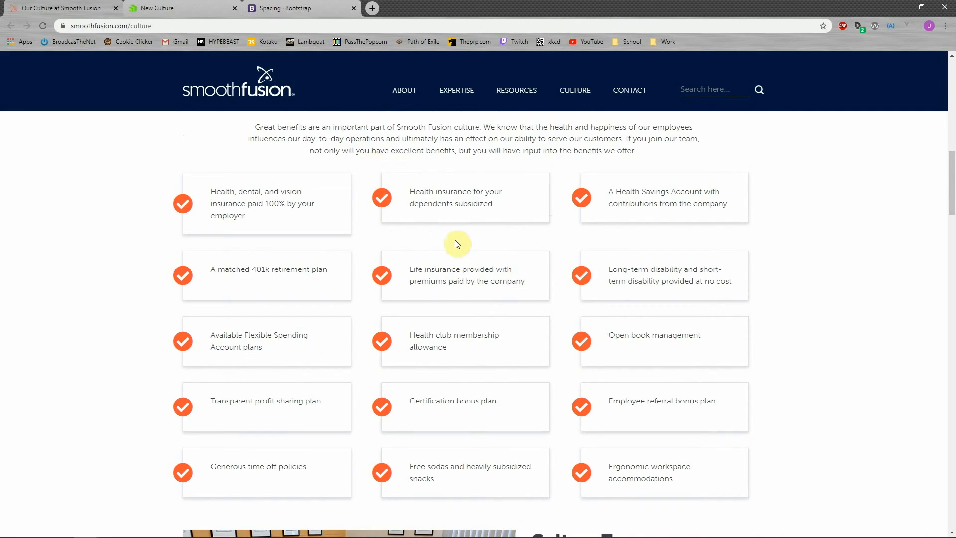
pyautogui.moveTo(233, 220)
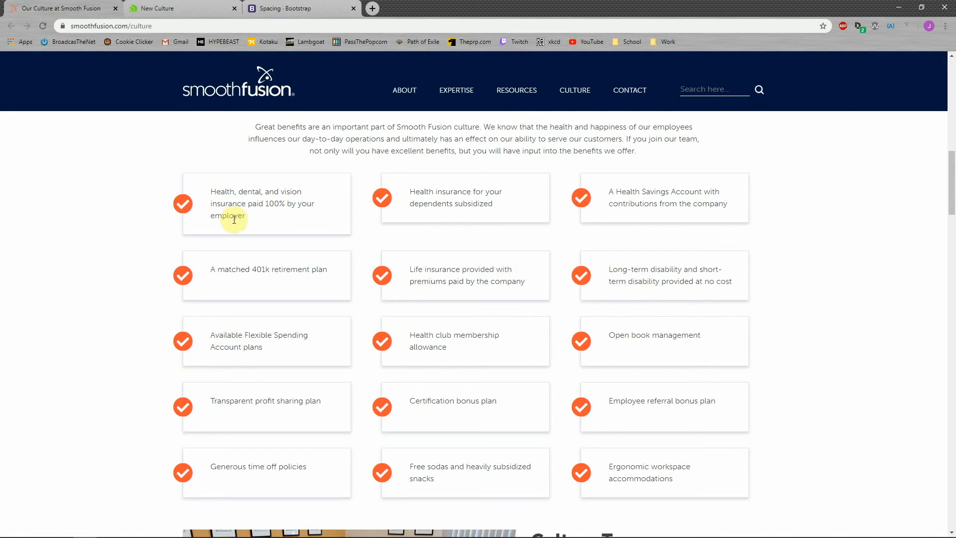